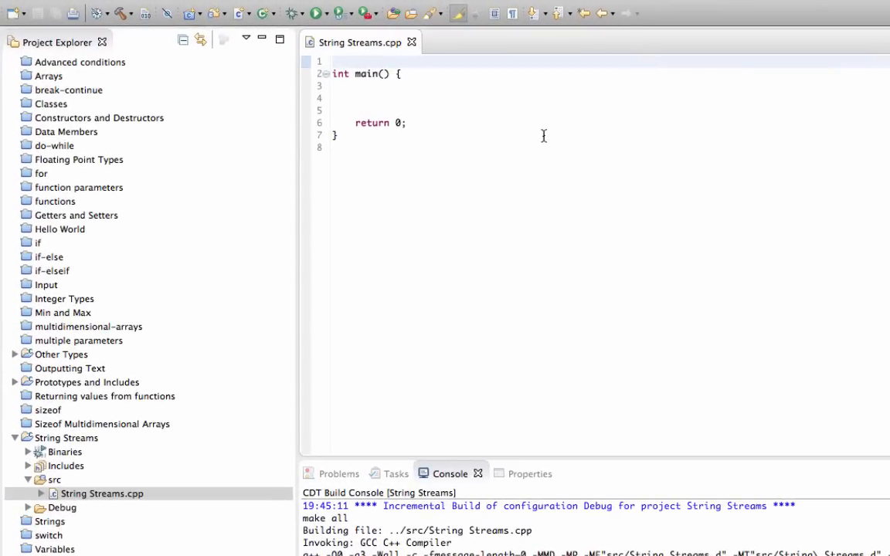
# Step: Declare int age = 32; inside main's body
pyautogui.click(334, 61)
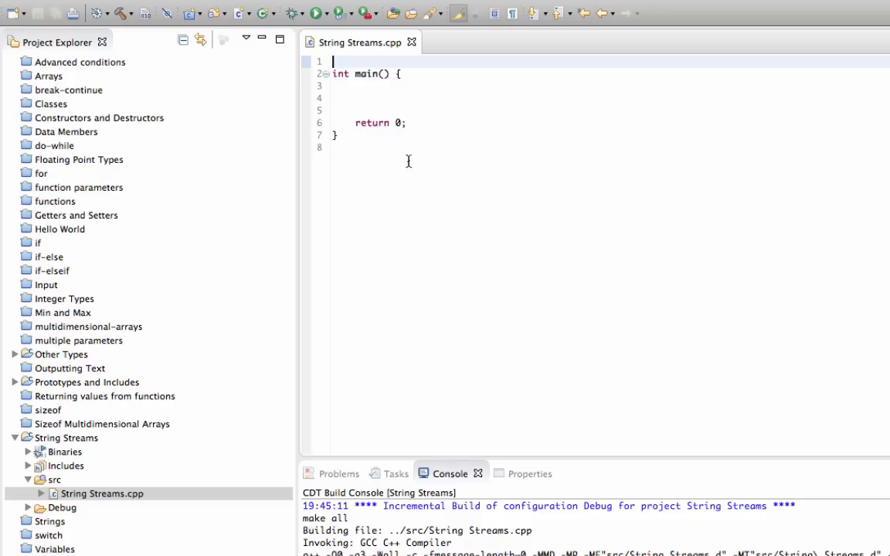
pyautogui.press('ctrl+a')
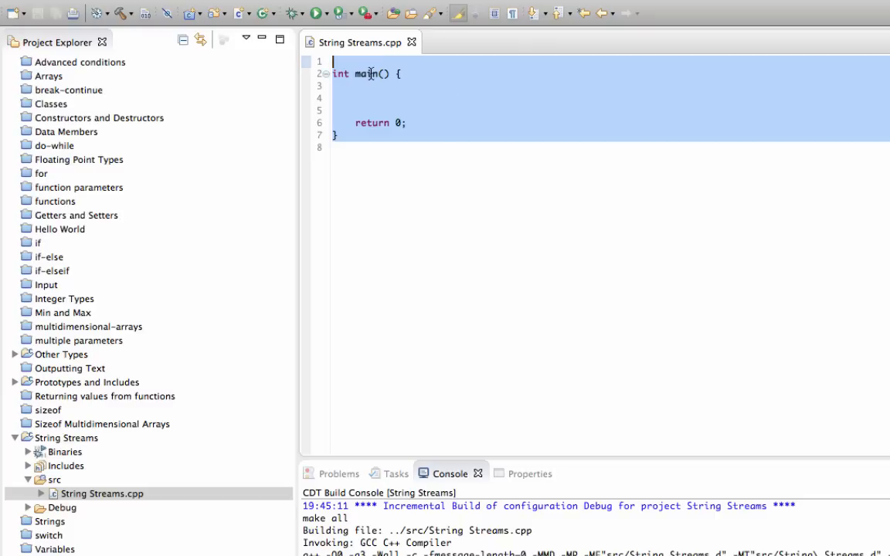
pyautogui.click(470, 123)
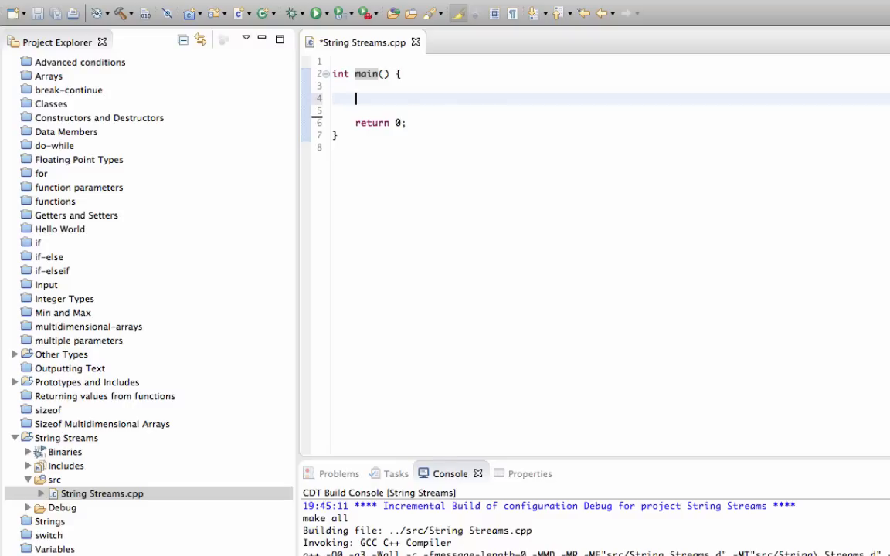
pyautogui.write('in')
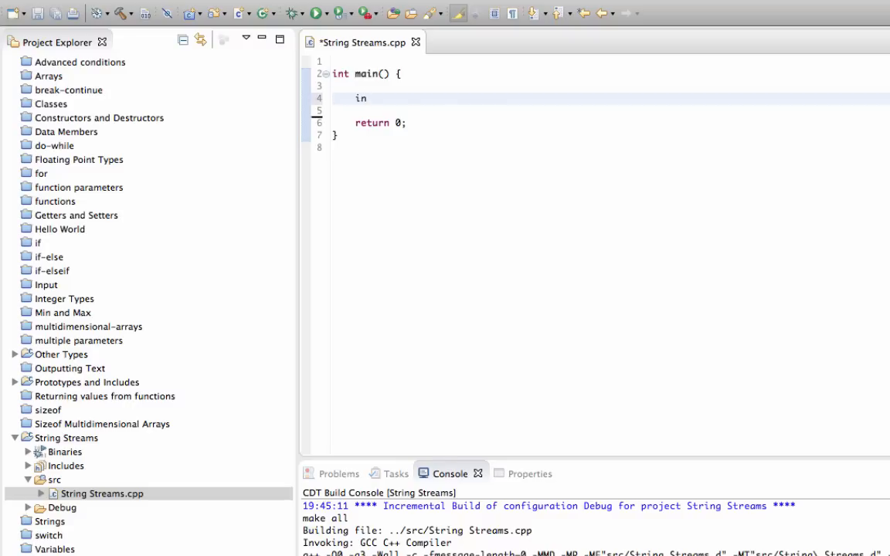
pyautogui.write('t age')
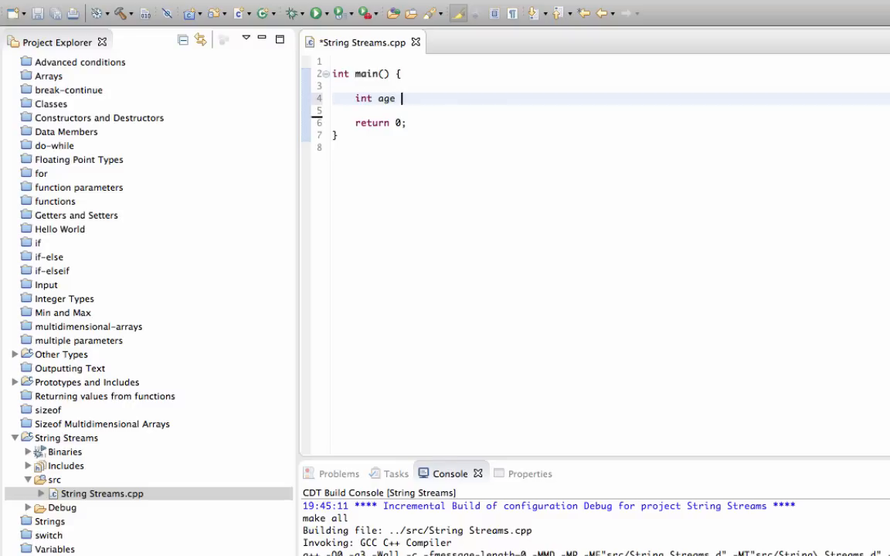
pyautogui.write('=')
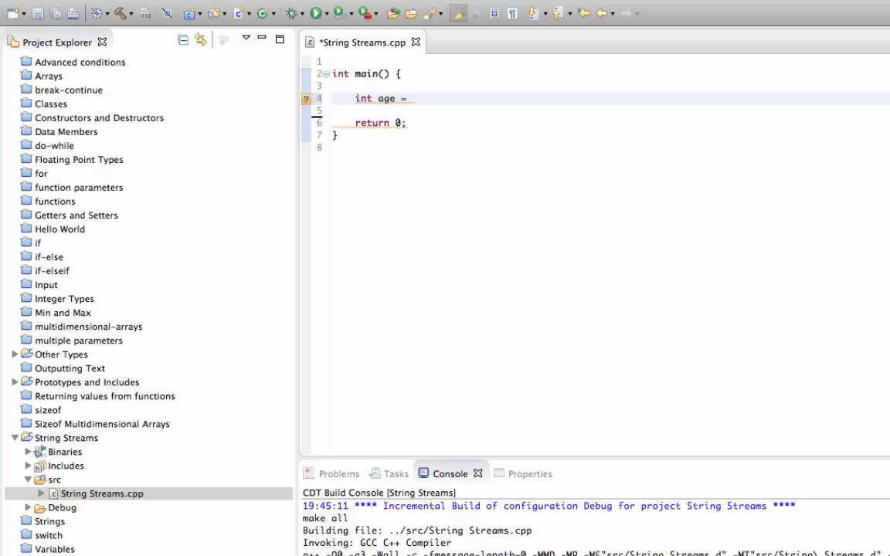
pyautogui.write('32;')
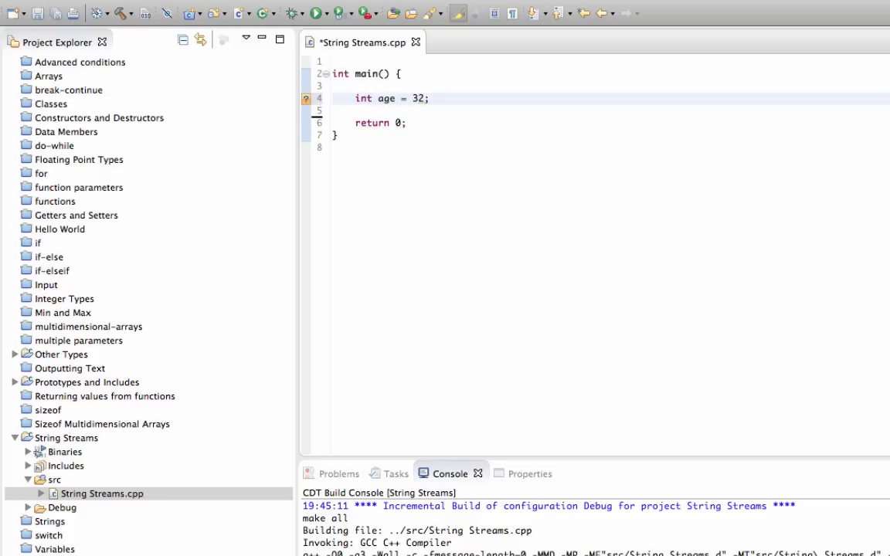
pyautogui.press('Enter')
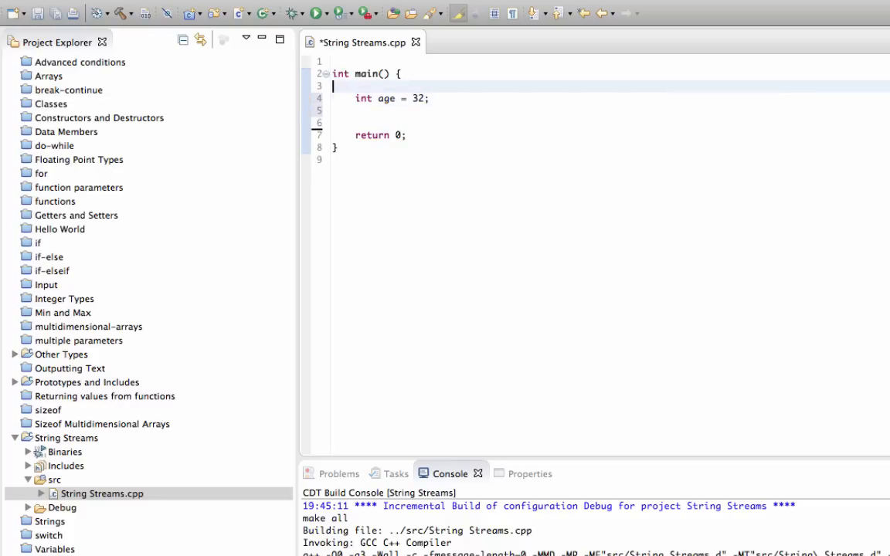
# Step: Declare string name = "Bob"; above age and begin another string declaration
pyautogui.write('stri')
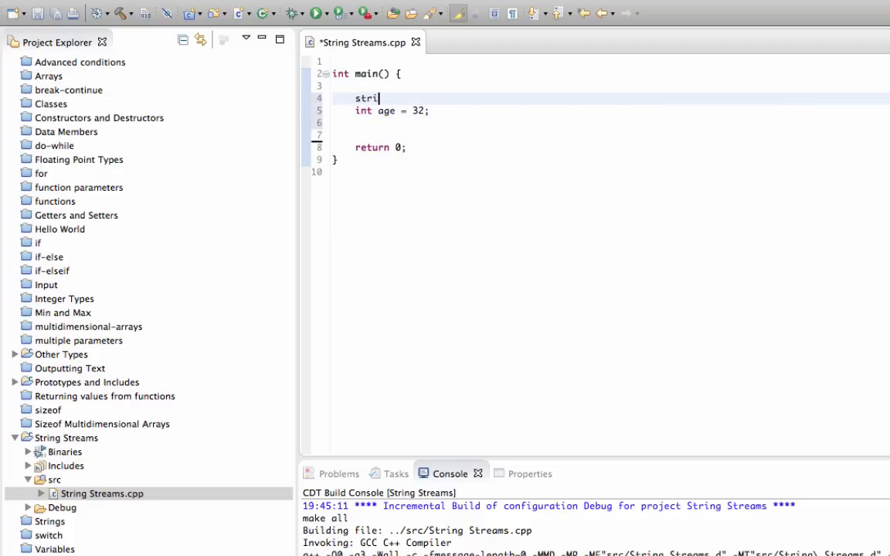
pyautogui.write('ng name')
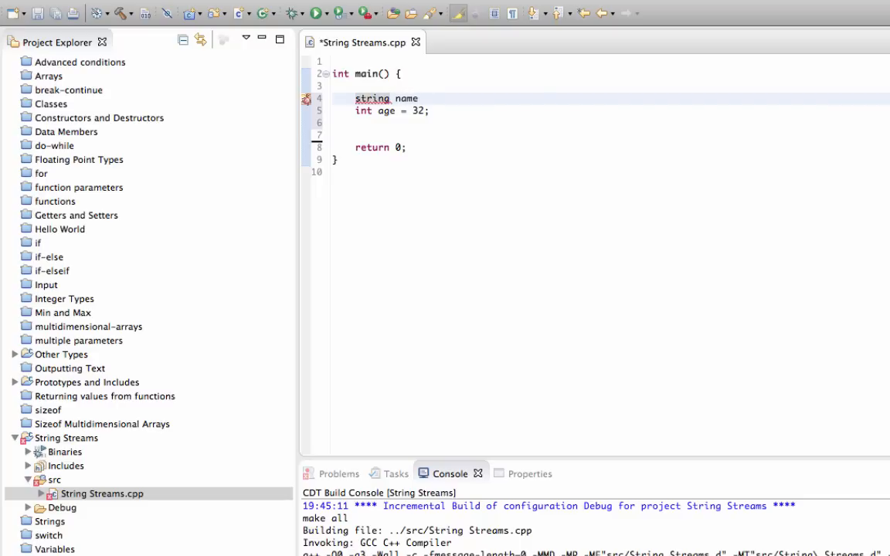
pyautogui.write('= "Bob"')
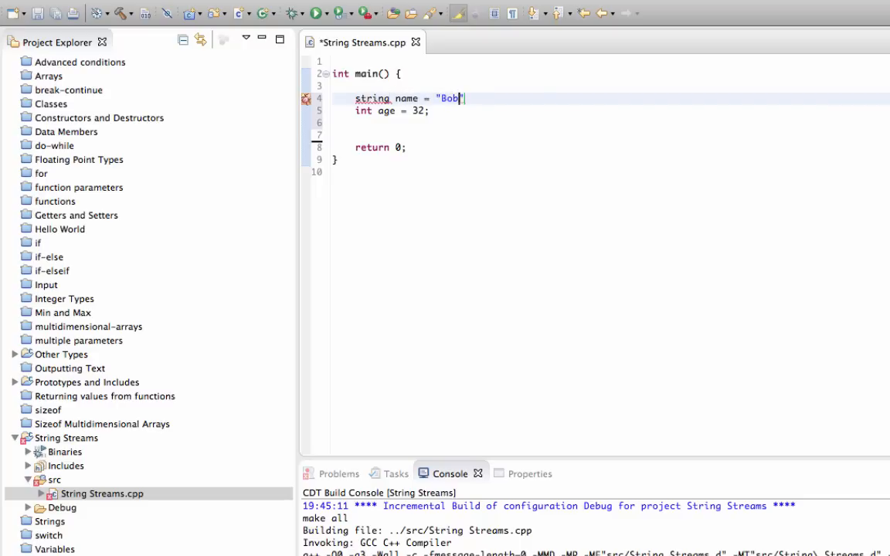
pyautogui.write(';')
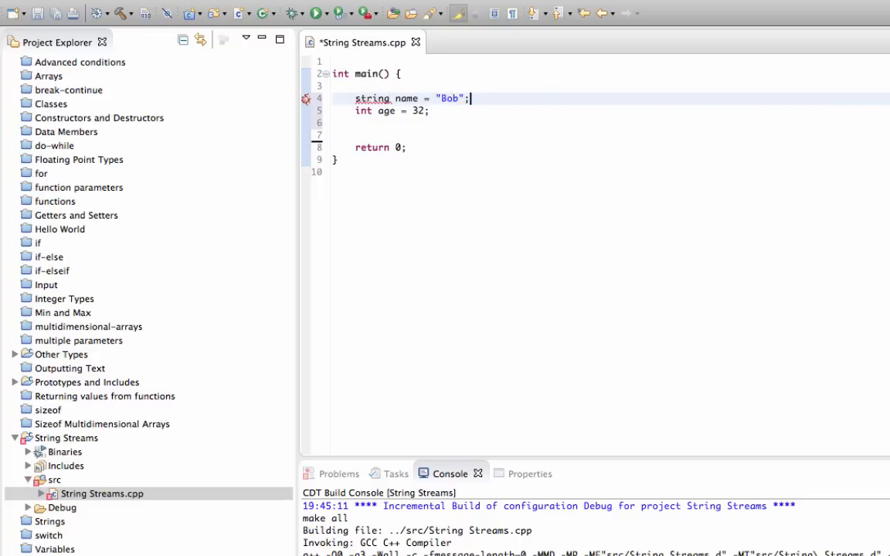
pyautogui.write('st')
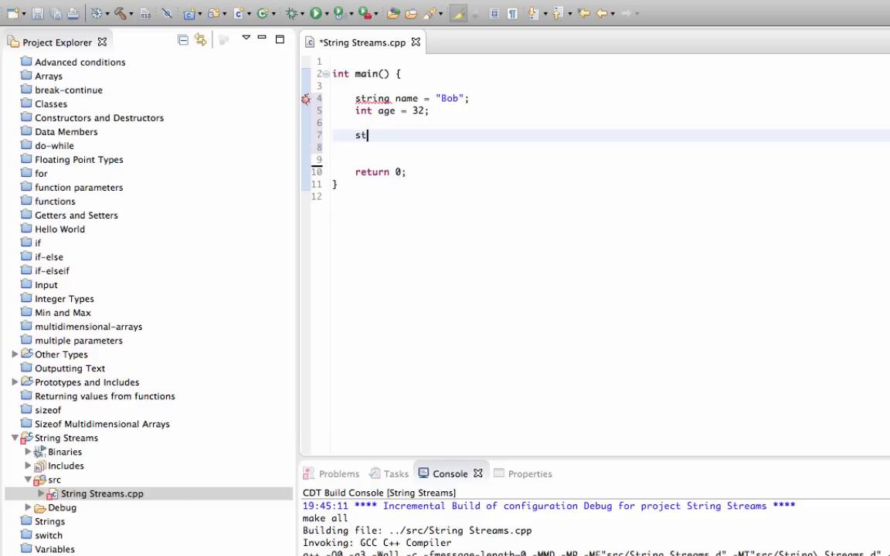
pyautogui.write('ring')
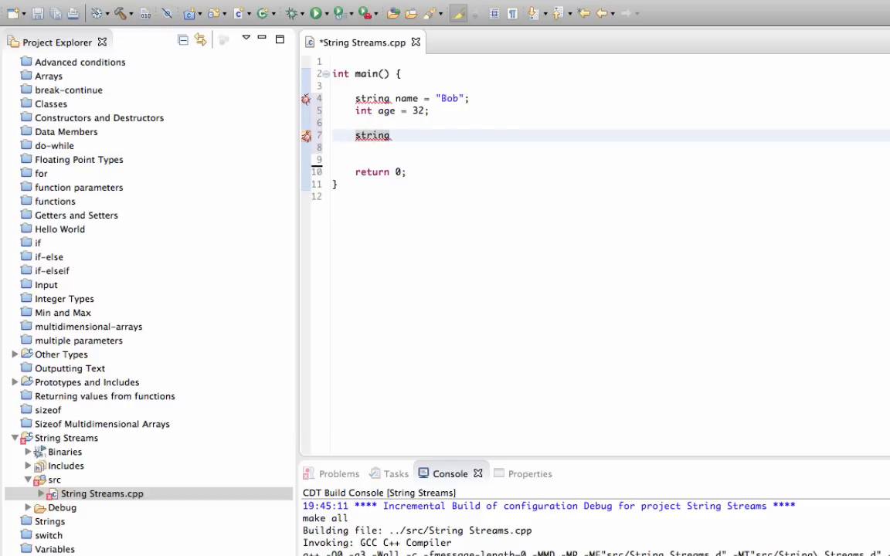
pyautogui.moveTo(354, 99); pyautogui.dragTo(430, 112)
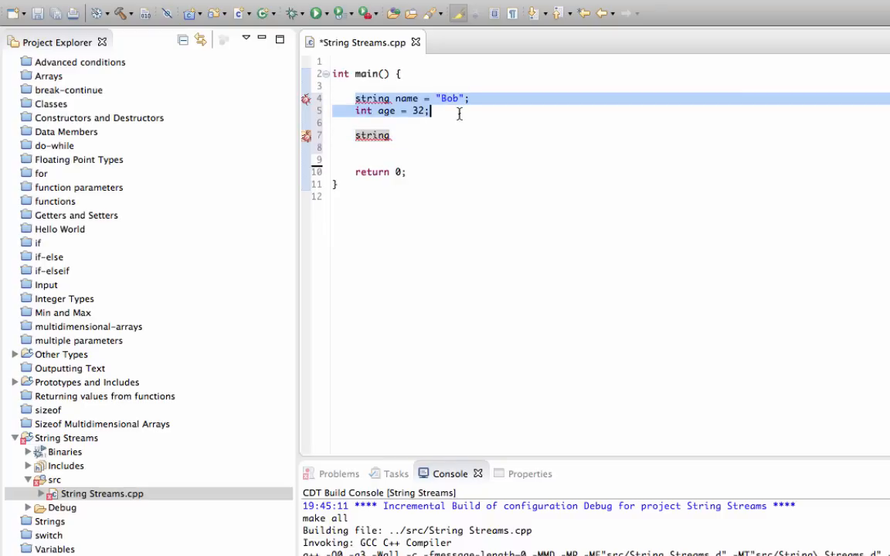
pyautogui.click(417, 136)
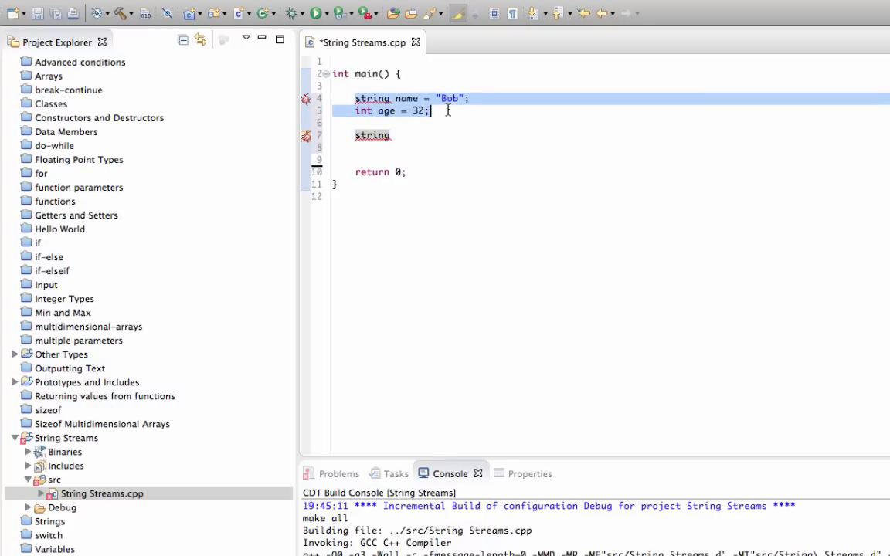
pyautogui.click(396, 135)
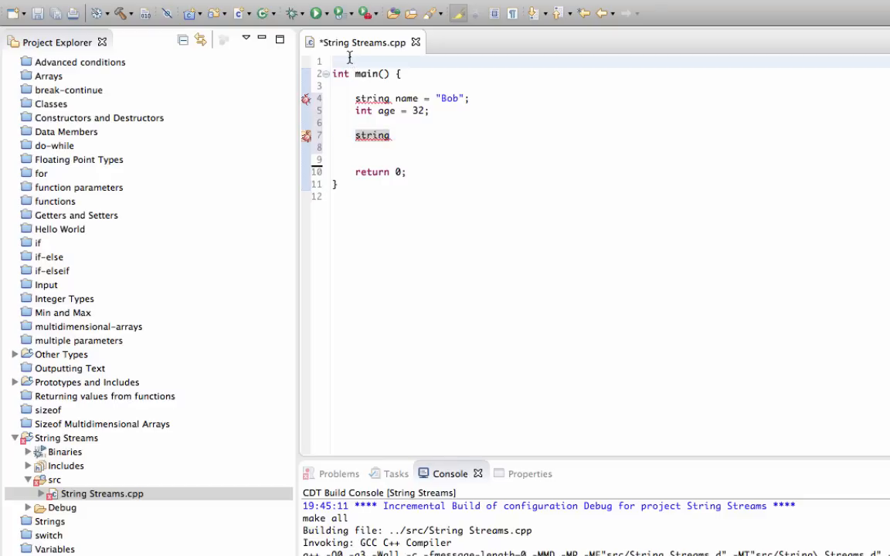
# Step: Add #include <iostream> at the top of the file above main
pyautogui.press('Return')
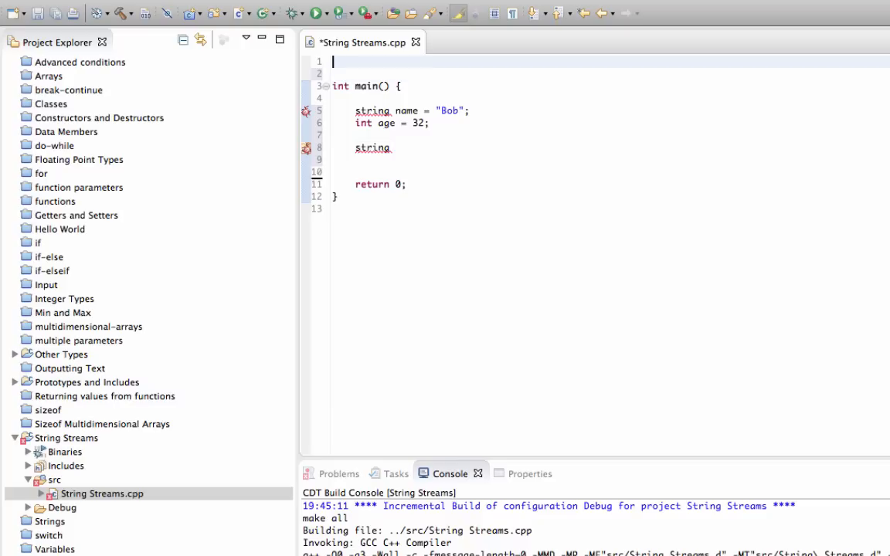
pyautogui.write('#include')
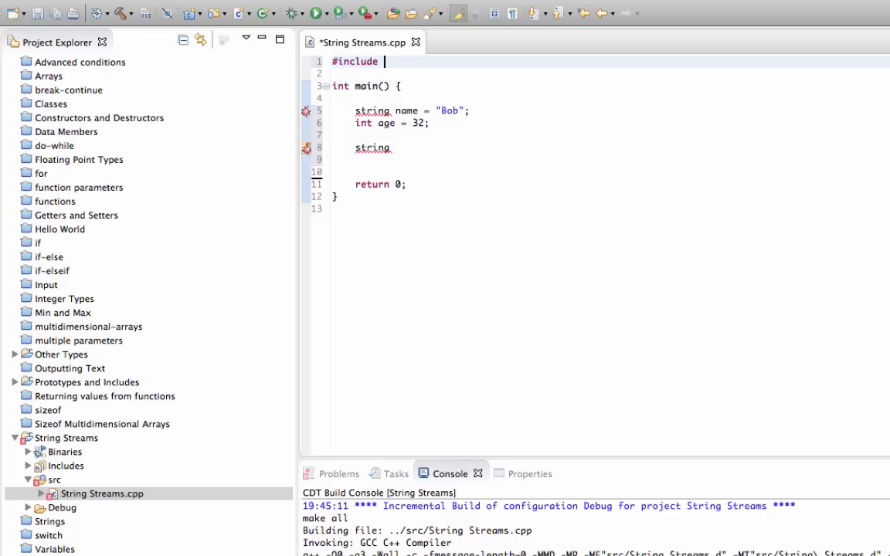
pyautogui.write('<iostream>')
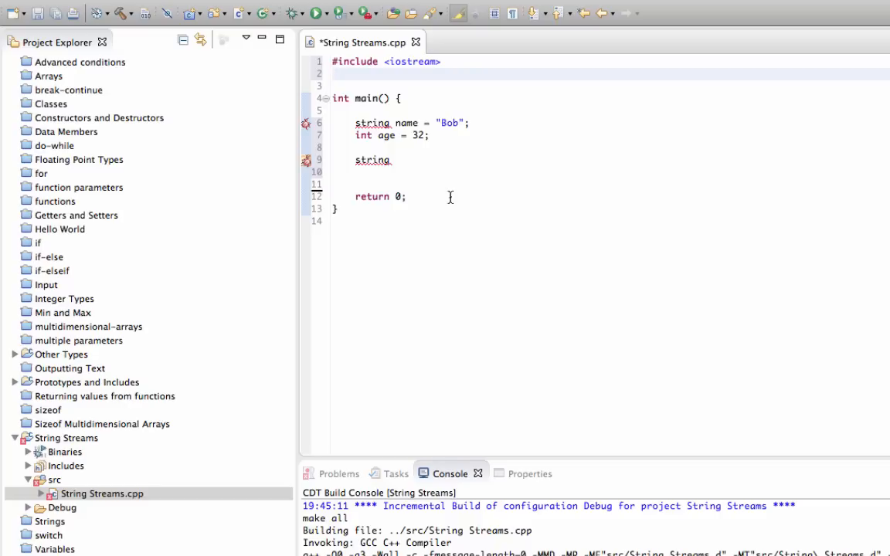
# Step: Add using namespace std; below the iostream include
pyautogui.click(334, 74)
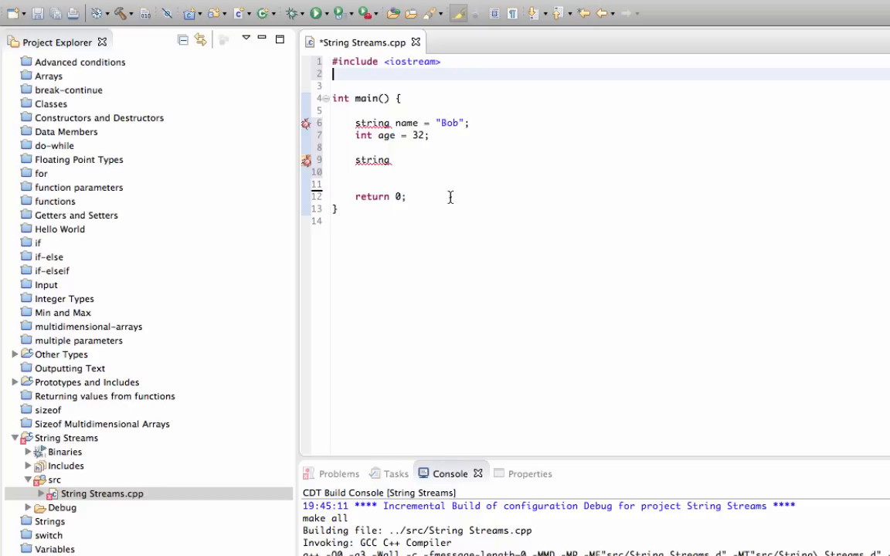
pyautogui.write('u')
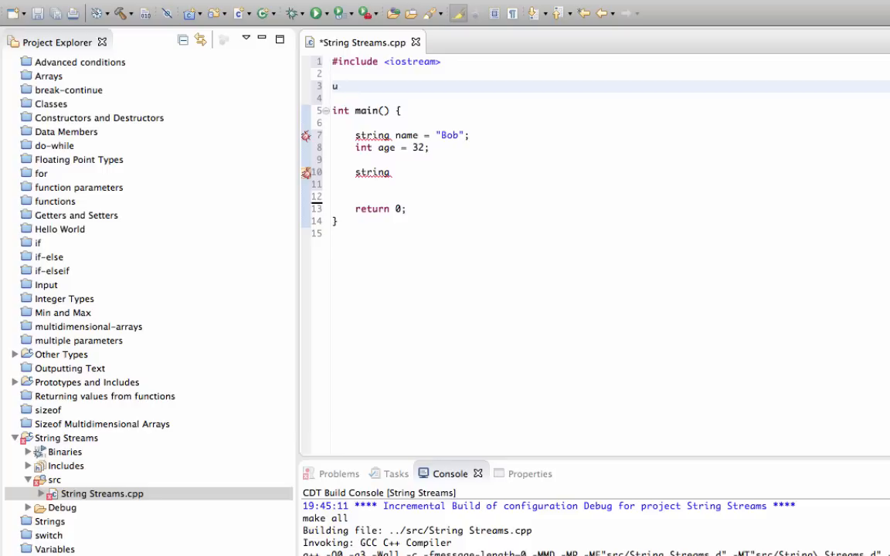
pyautogui.write('sing nsam')
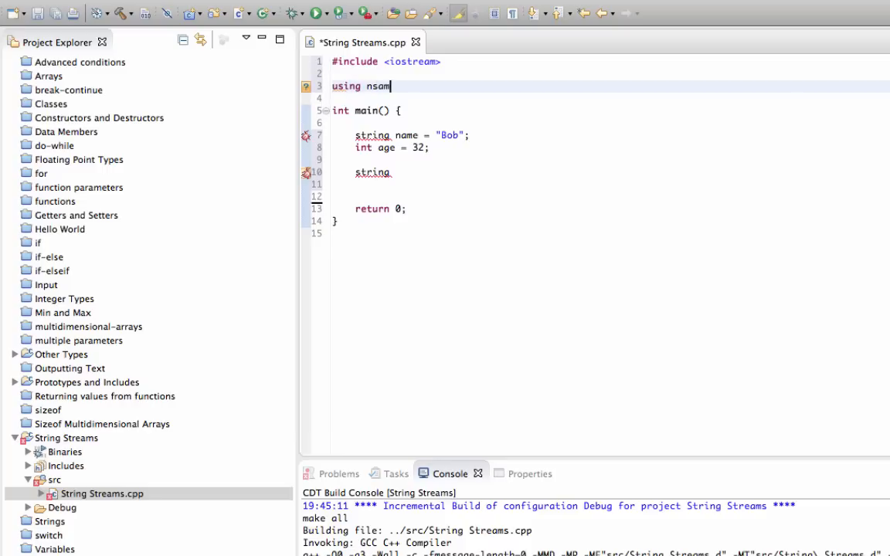
pyautogui.write('name')
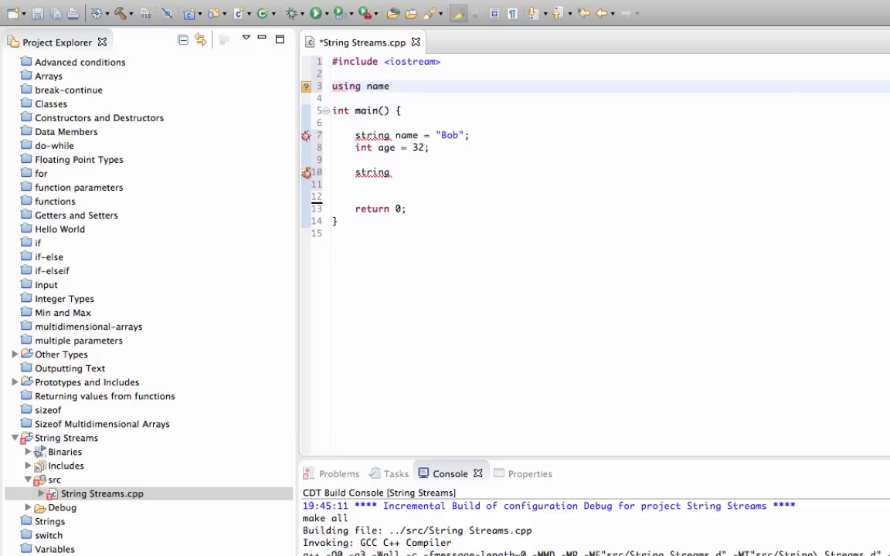
pyautogui.write('space')
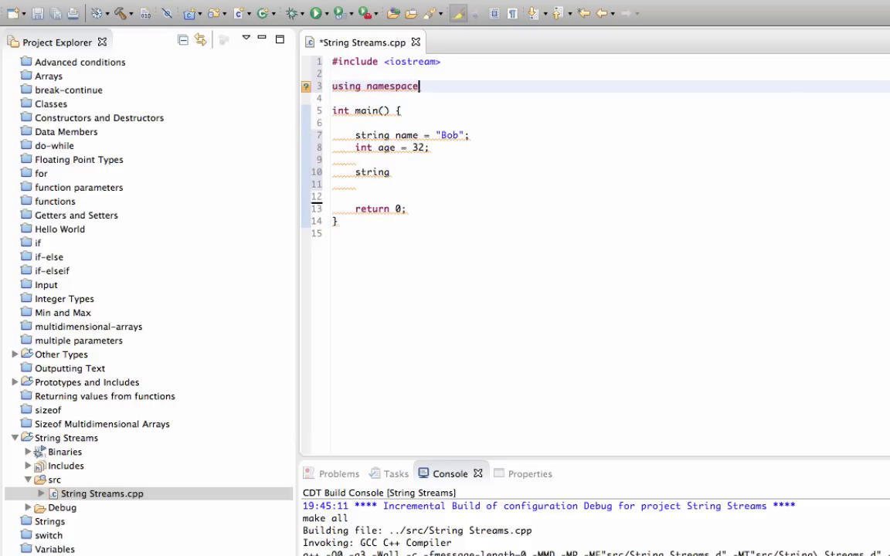
pyautogui.write('std;')
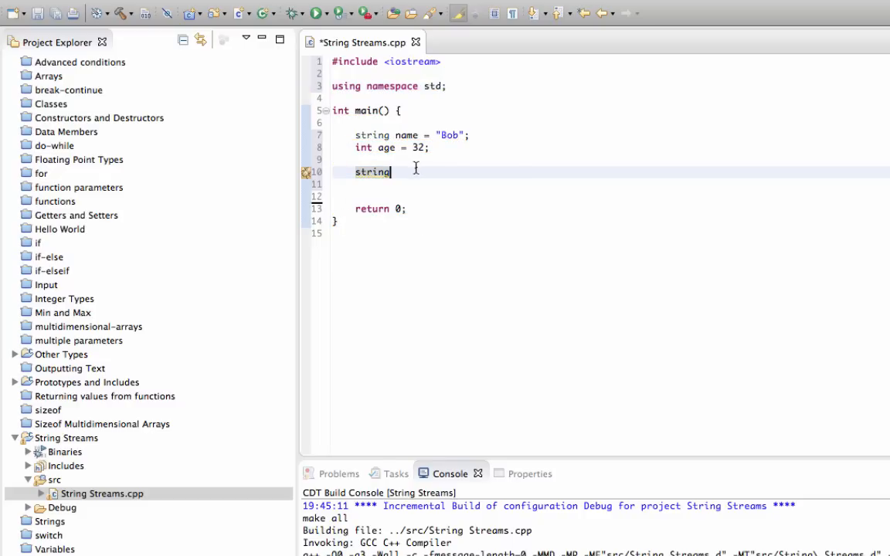
pyautogui.moveTo(392, 171)
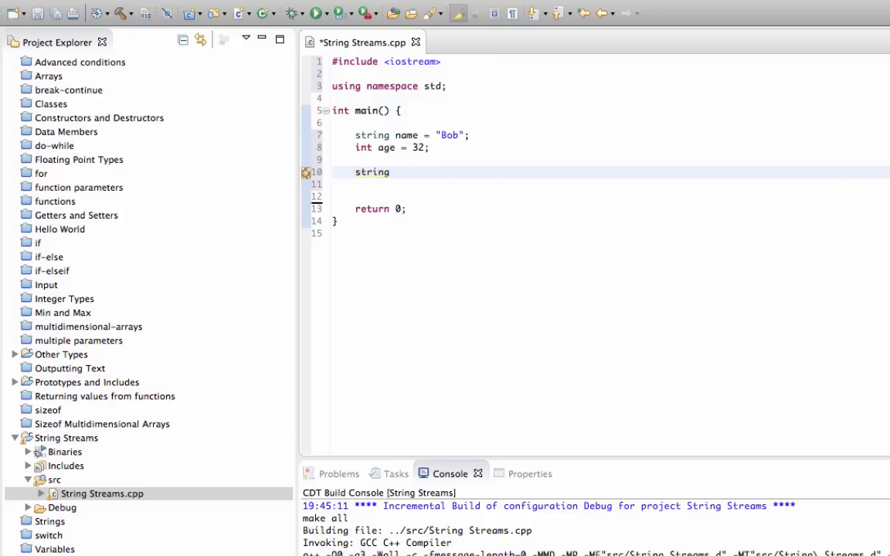
# Step: Write string info = "Name: " + name + "; age: " + age;
pyautogui.write('info =')
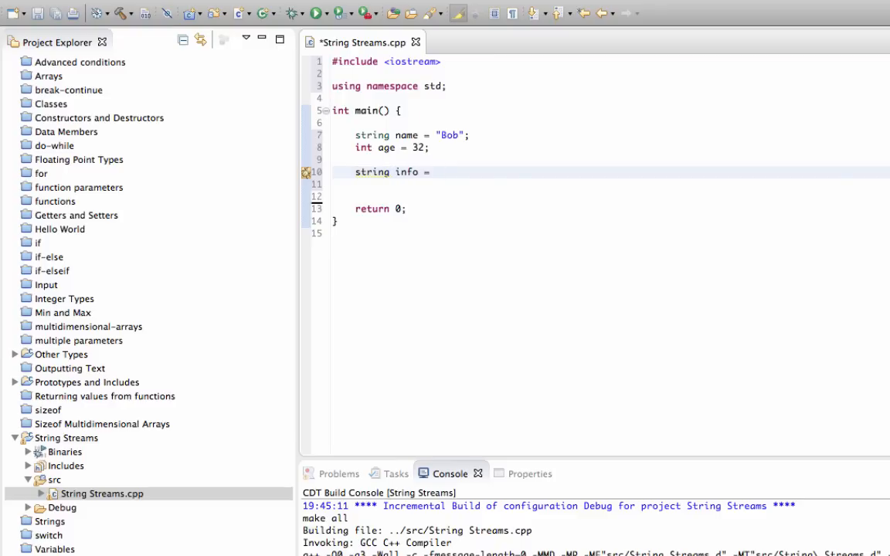
pyautogui.write('""')
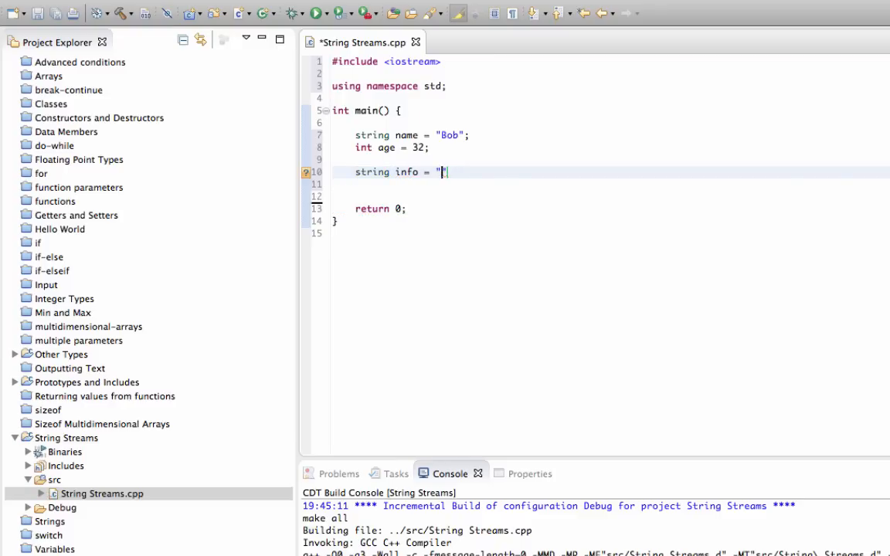
pyautogui.write('Name:')
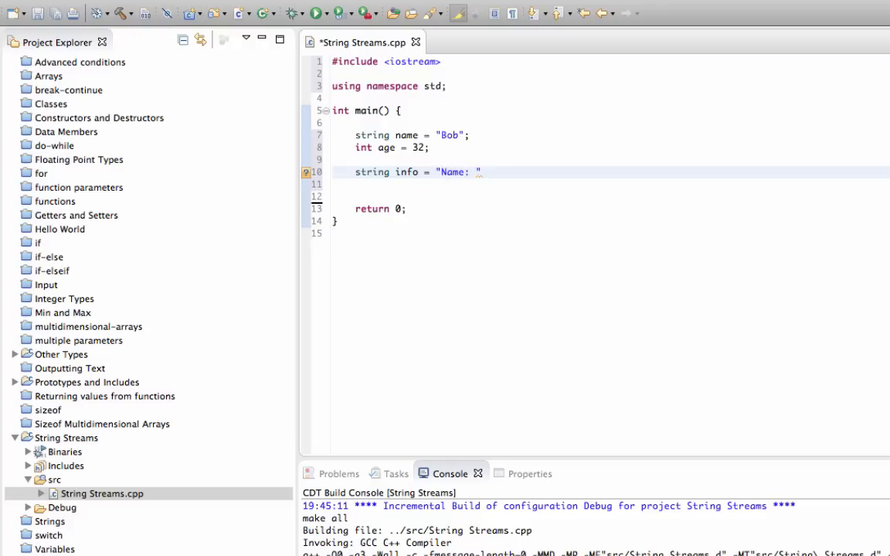
pyautogui.write('+ name')
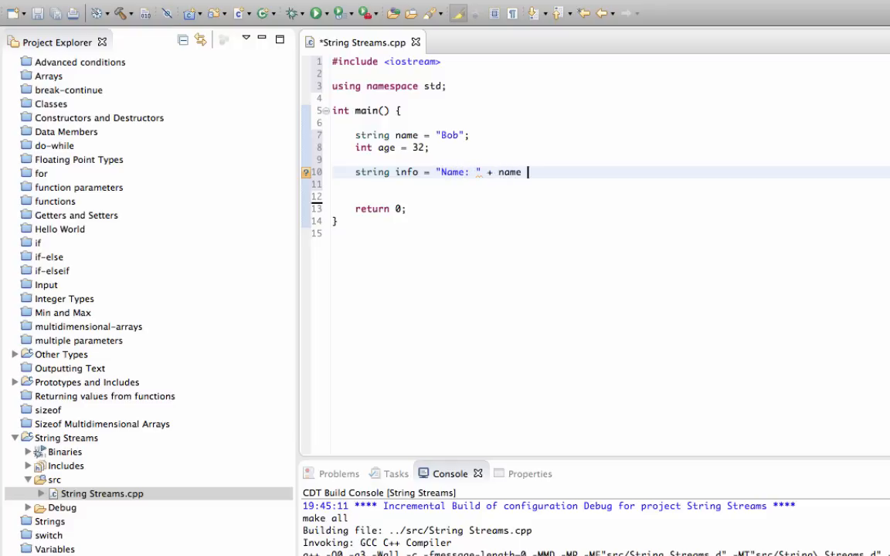
pyautogui.write('+ ""')
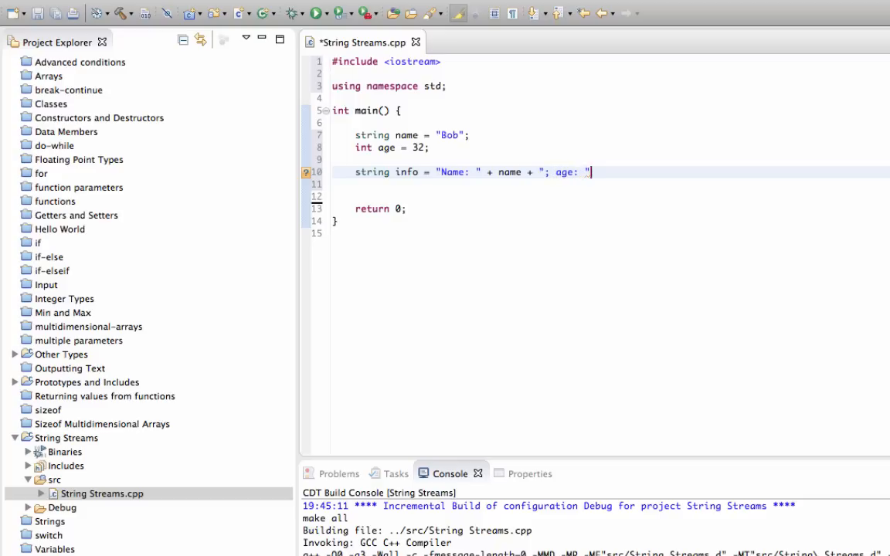
pyautogui.write('+ age')
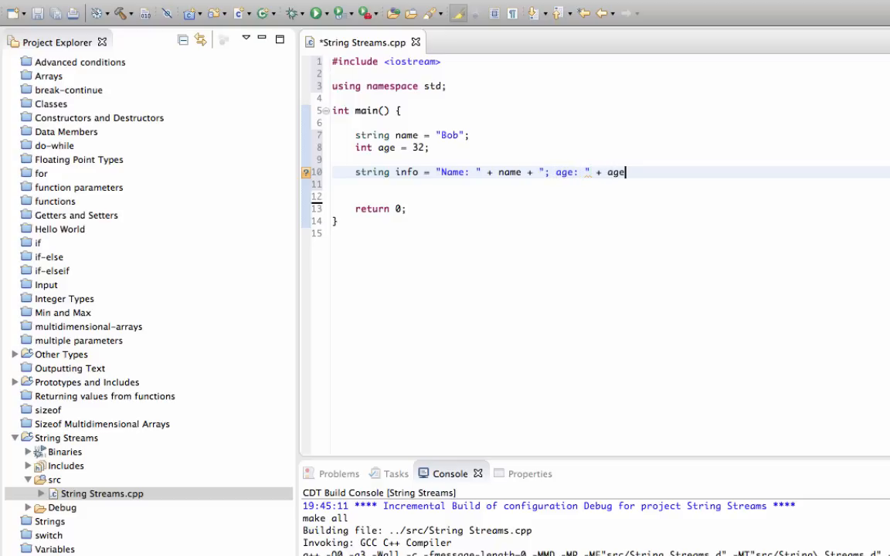
pyautogui.write(';')
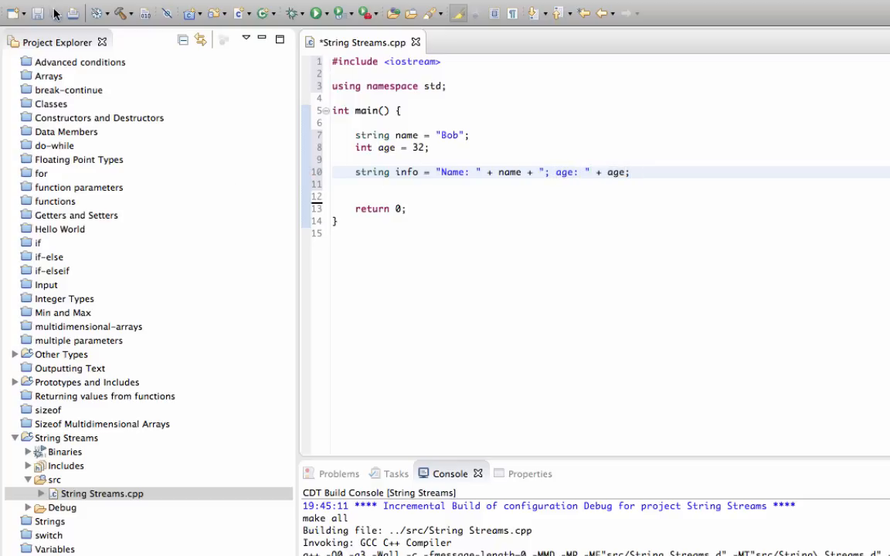
# Step: Print info with cout << info << endl
pyautogui.write('c')
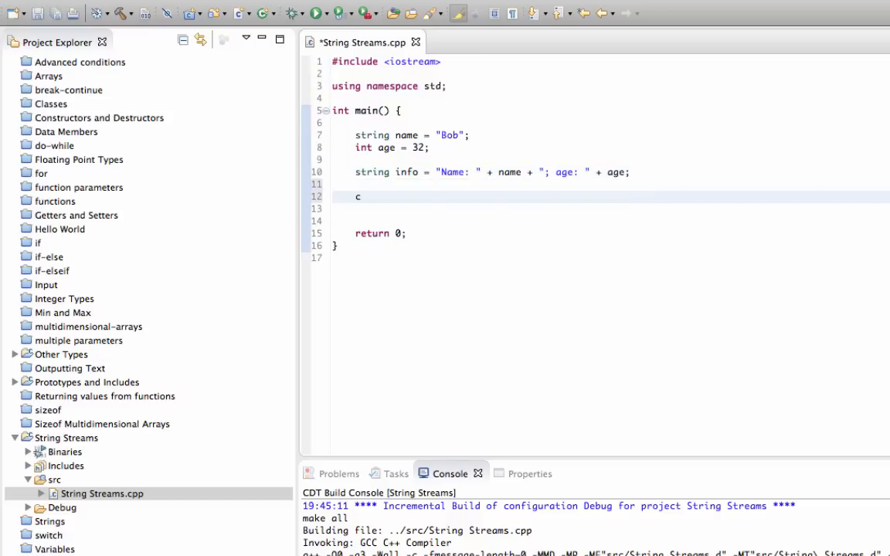
pyautogui.write('out <<')
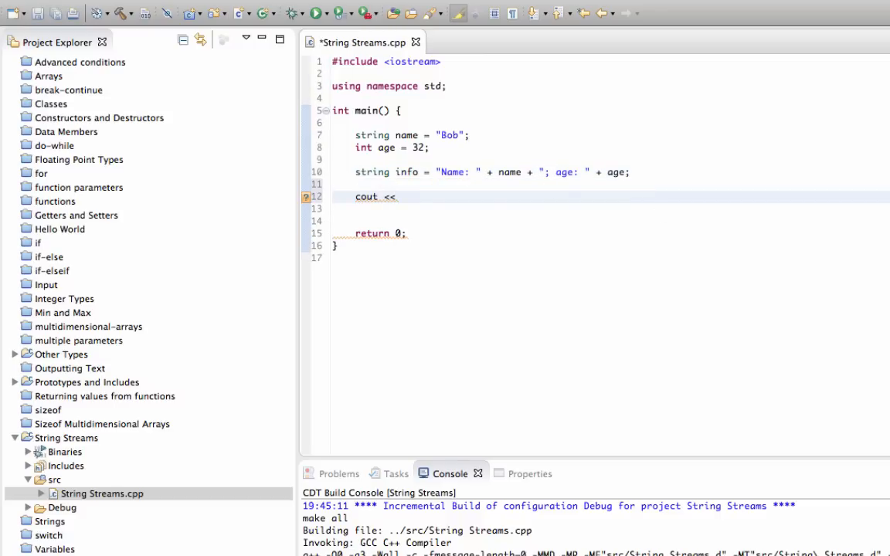
pyautogui.write('inf')
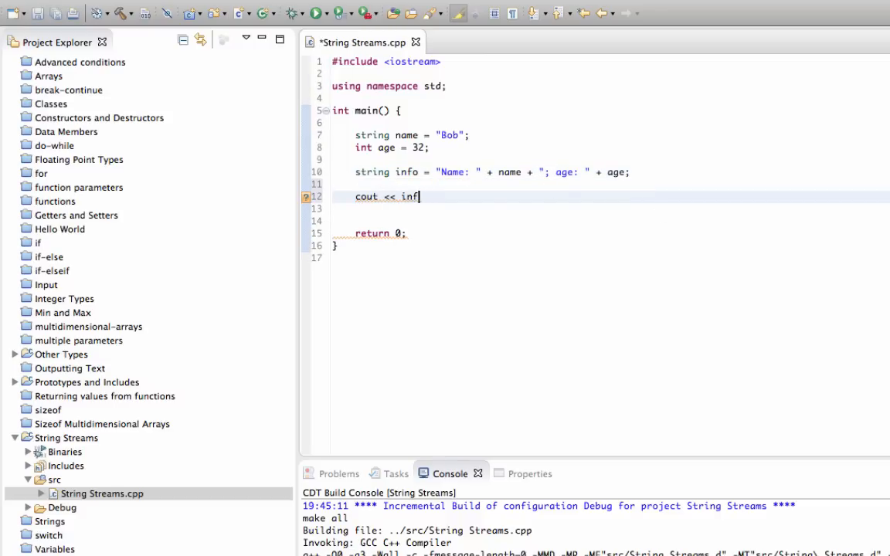
pyautogui.write('o << endl;')
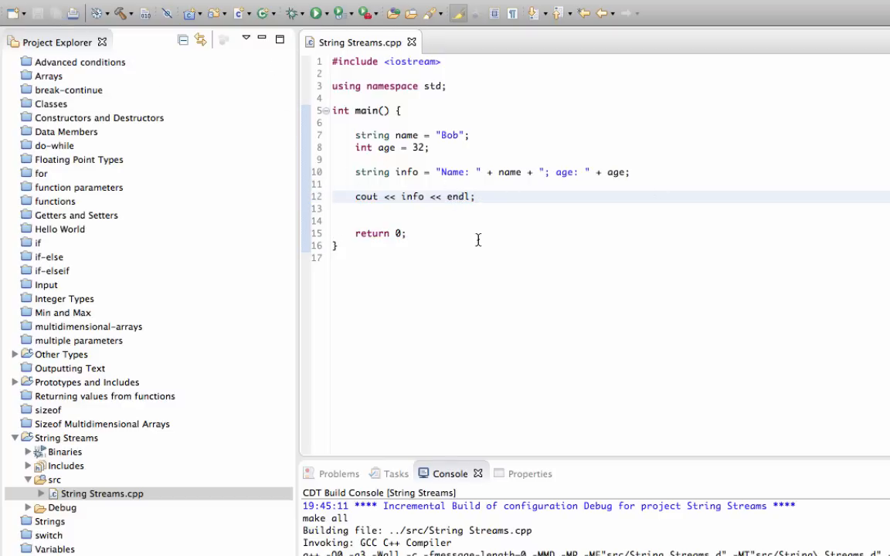
pyautogui.moveTo(386, 5)
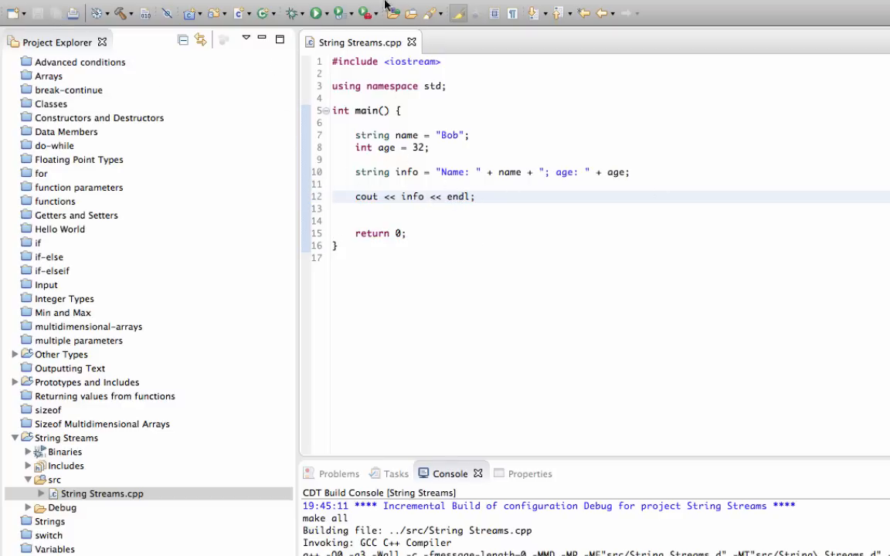
# Step: Build All and inspect the compile error on the age term of the info line
pyautogui.click(418, 9)
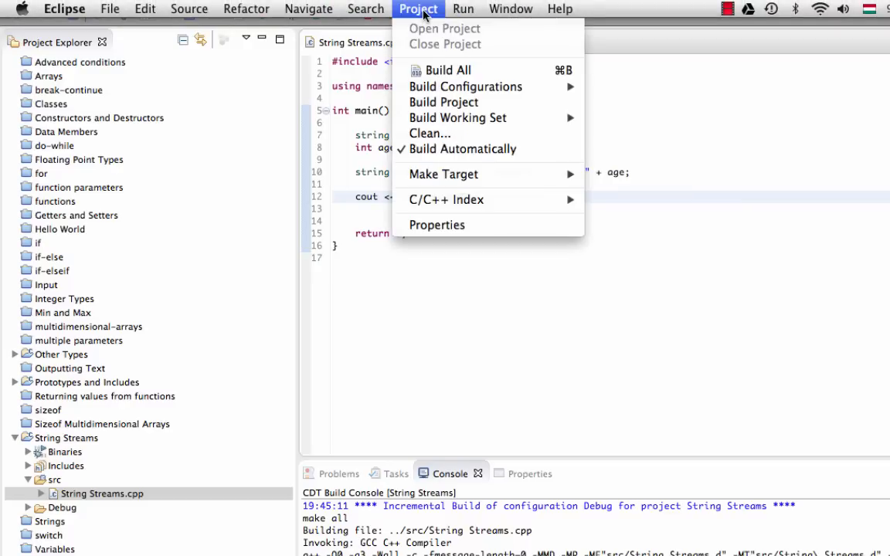
pyautogui.click(445, 102)
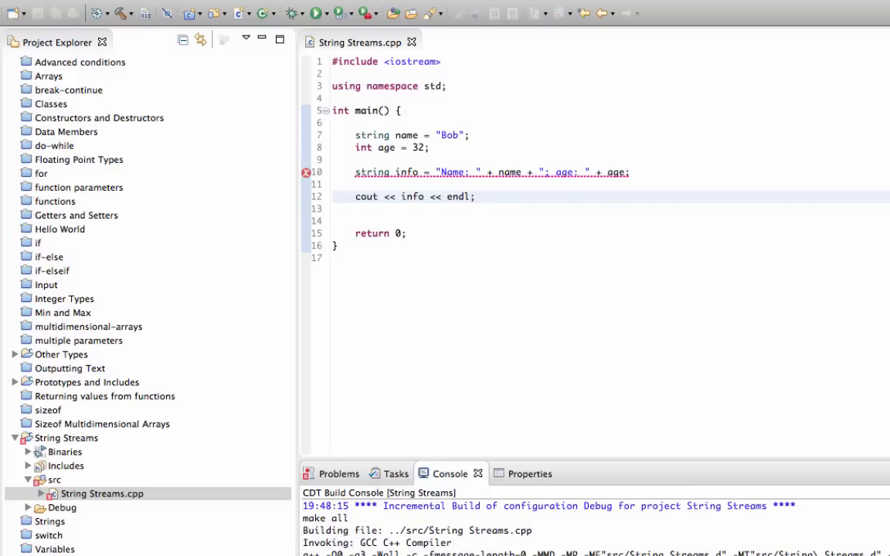
pyautogui.moveTo(513, 326)
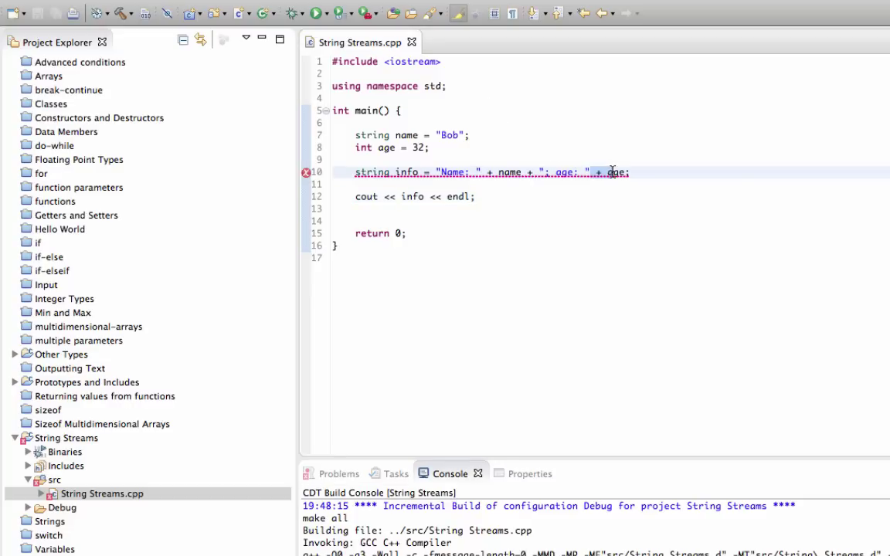
pyautogui.moveTo(658, 199)
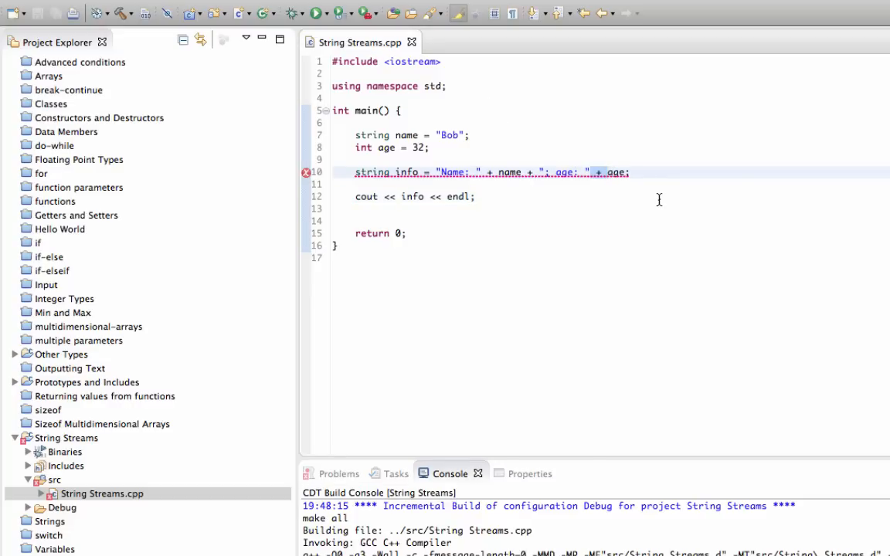
pyautogui.moveTo(639, 207)
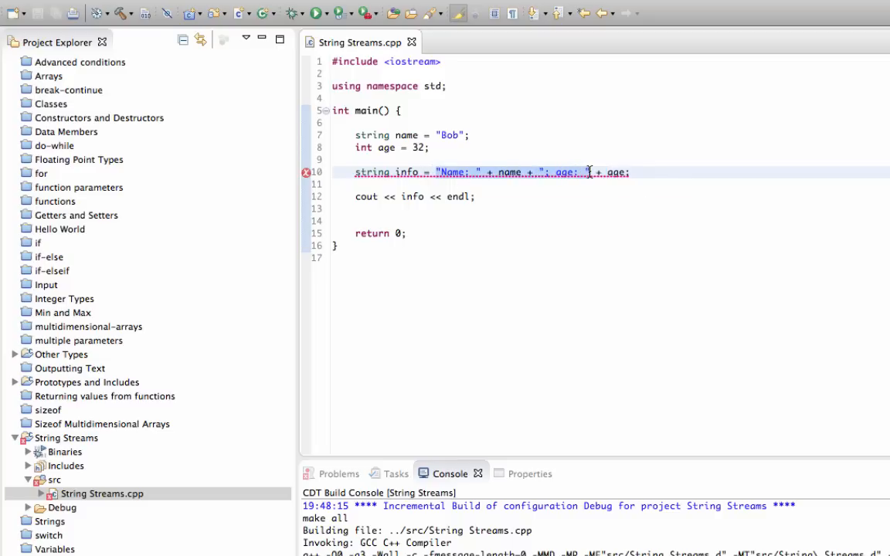
pyautogui.moveTo(615, 172)
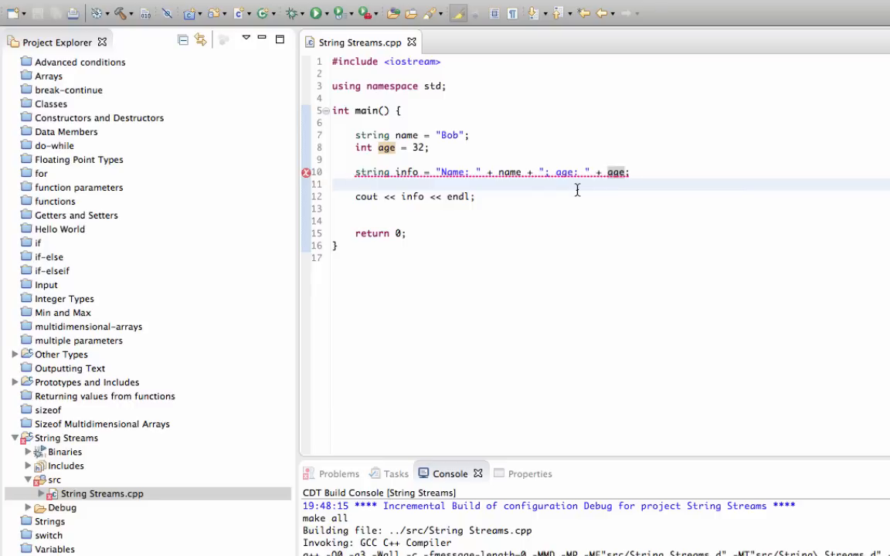
pyautogui.click(610, 172)
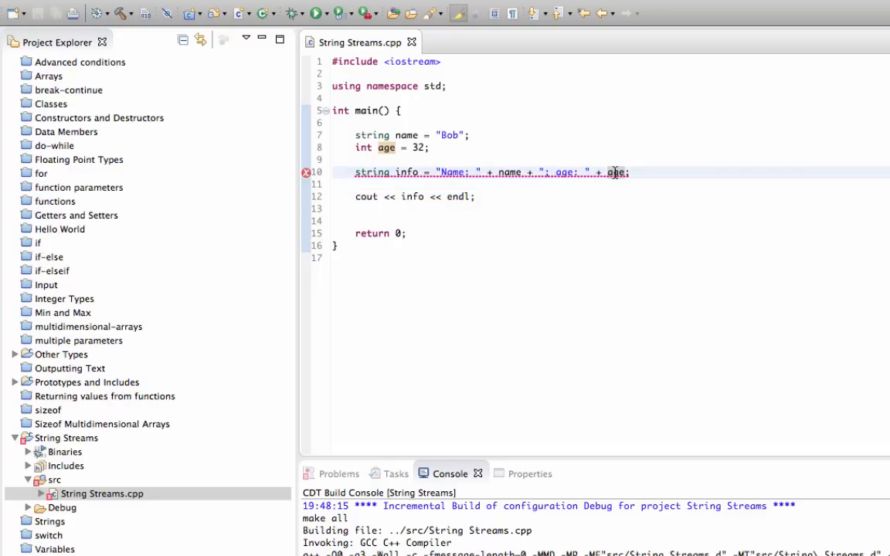
pyautogui.moveTo(617, 160)
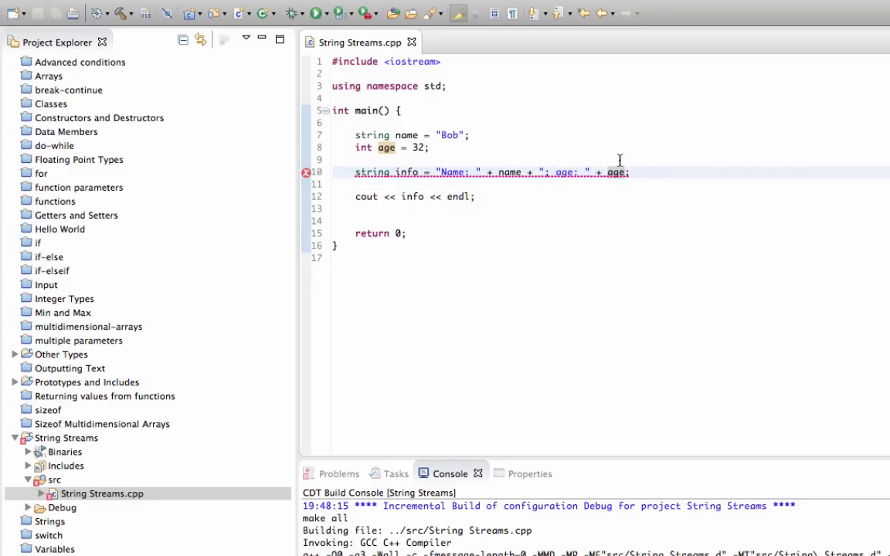
# Step: Add #include <sstream> on a new line below the iostream include
pyautogui.press('enter')
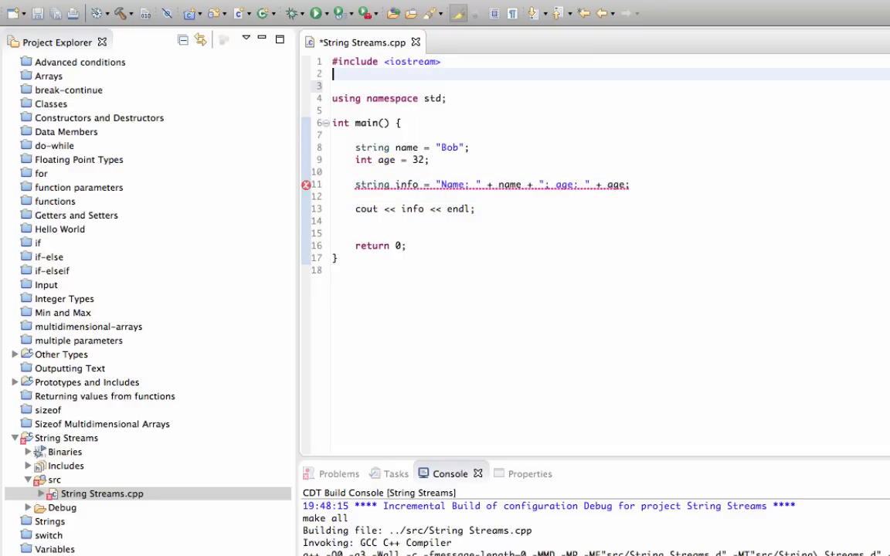
pyautogui.write('#incl')
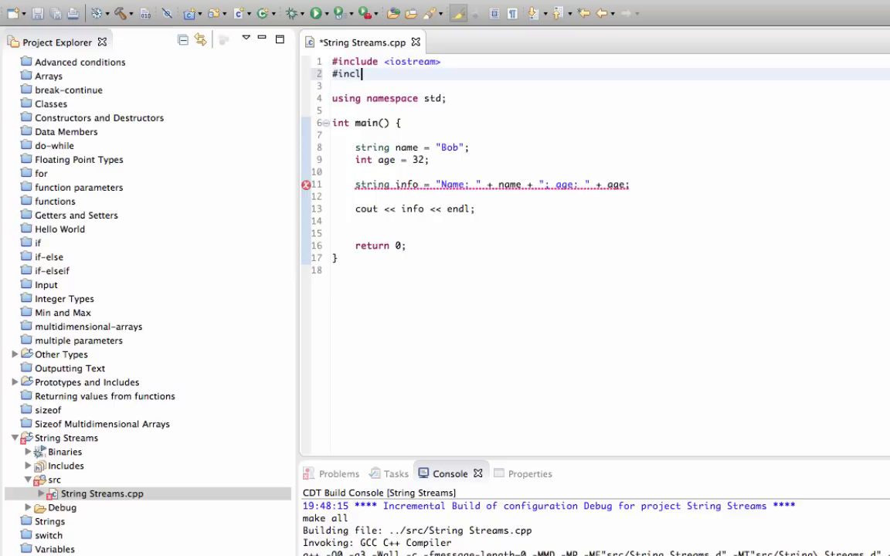
pyautogui.write('ude <>')
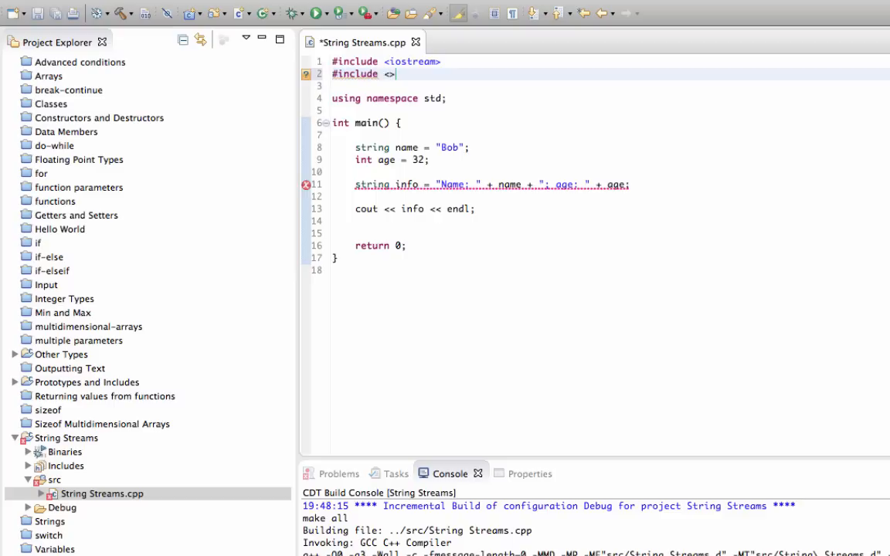
pyautogui.write('string')
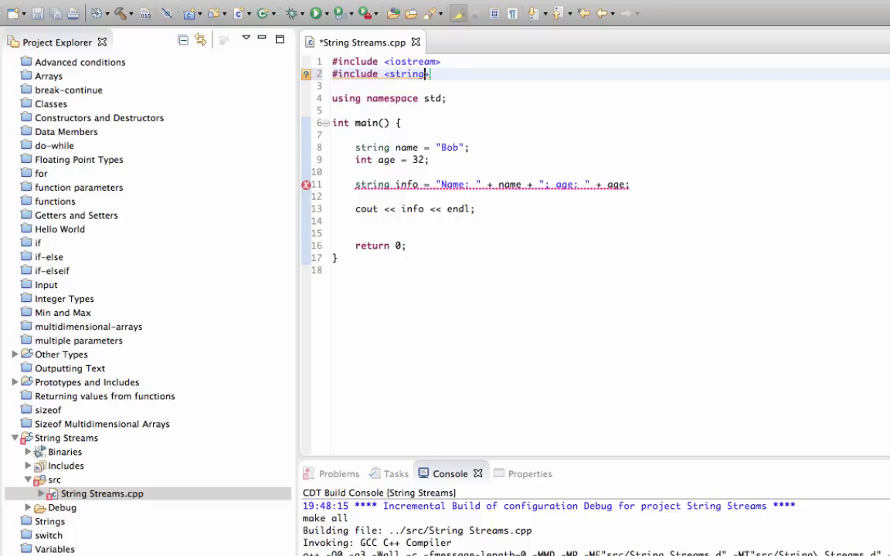
pyautogui.press('Backspace')
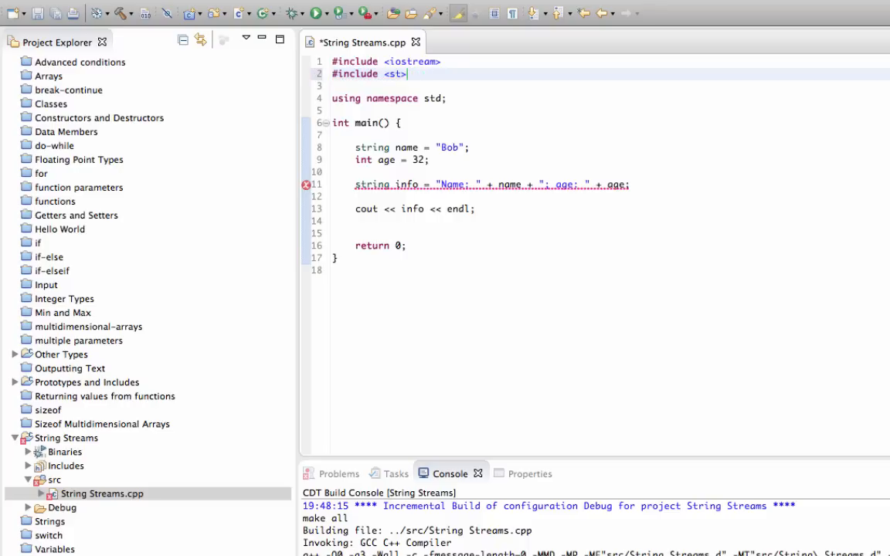
pyautogui.write('s')
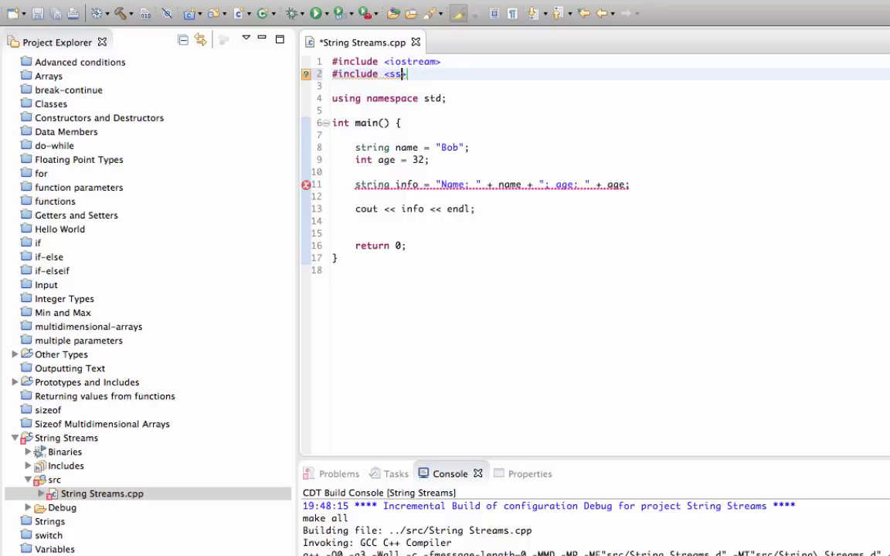
pyautogui.write('s>')
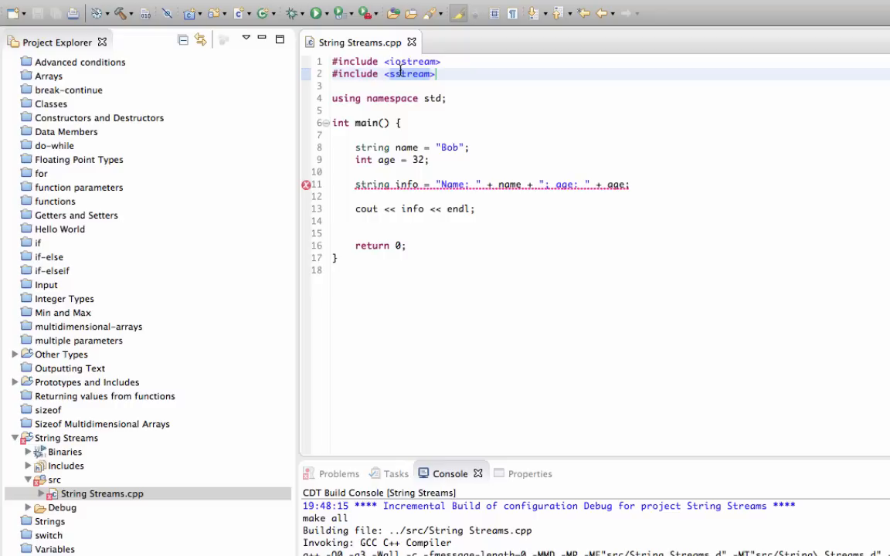
pyautogui.moveTo(457, 102)
pyautogui.write('//')
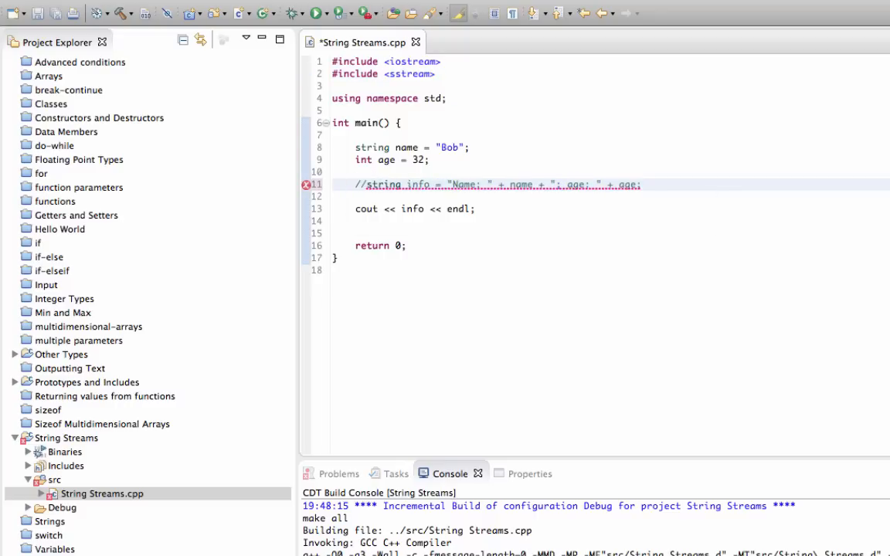
# Step: Move to the cout line and highlight the name and age declarations while explaining
pyautogui.click(353, 208)
pyautogui.write('//')
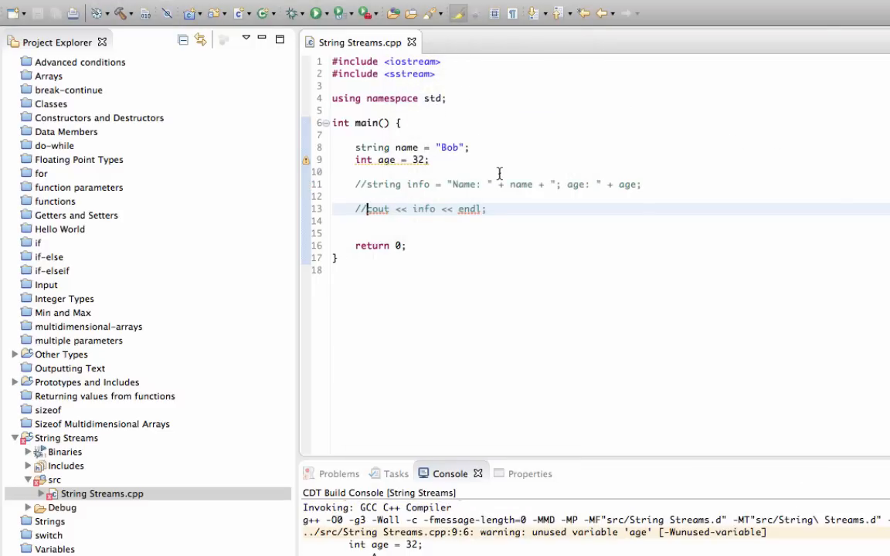
pyautogui.moveTo(406, 411)
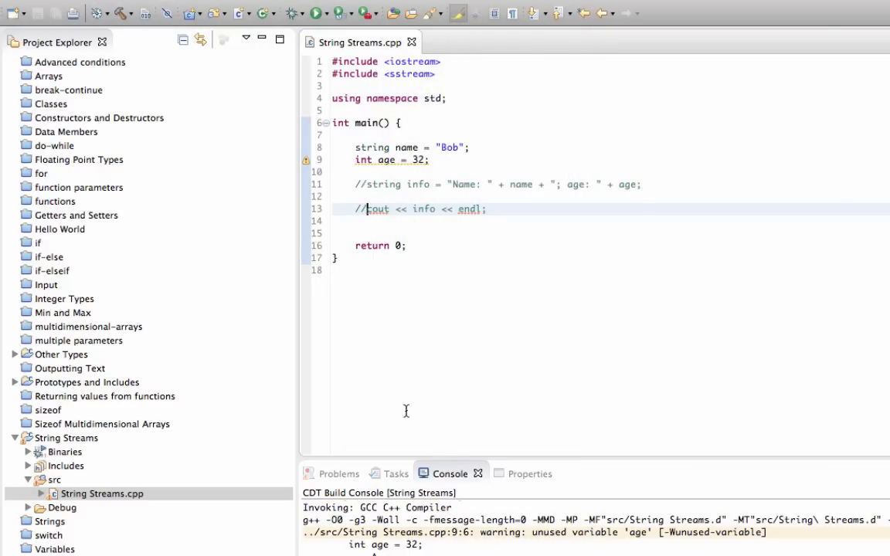
pyautogui.moveTo(380, 171)
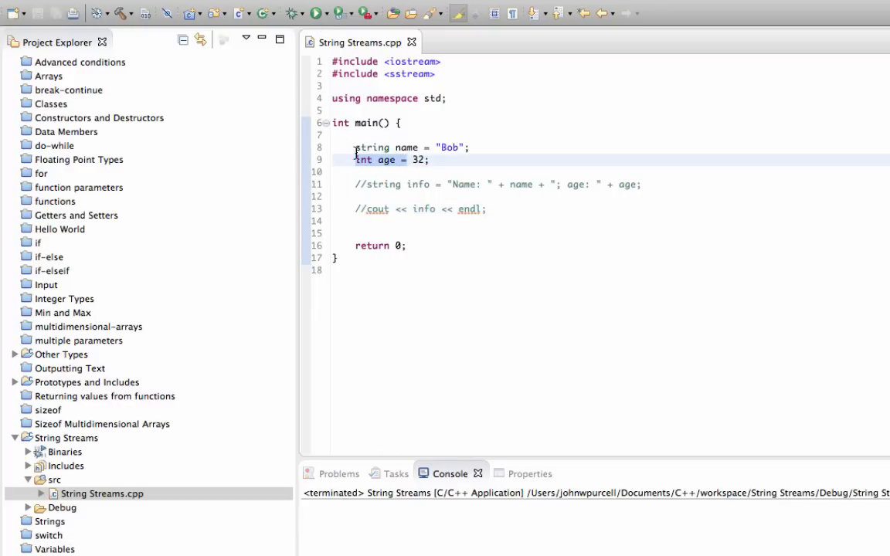
pyautogui.moveTo(355, 159); pyautogui.dragTo(433, 148)
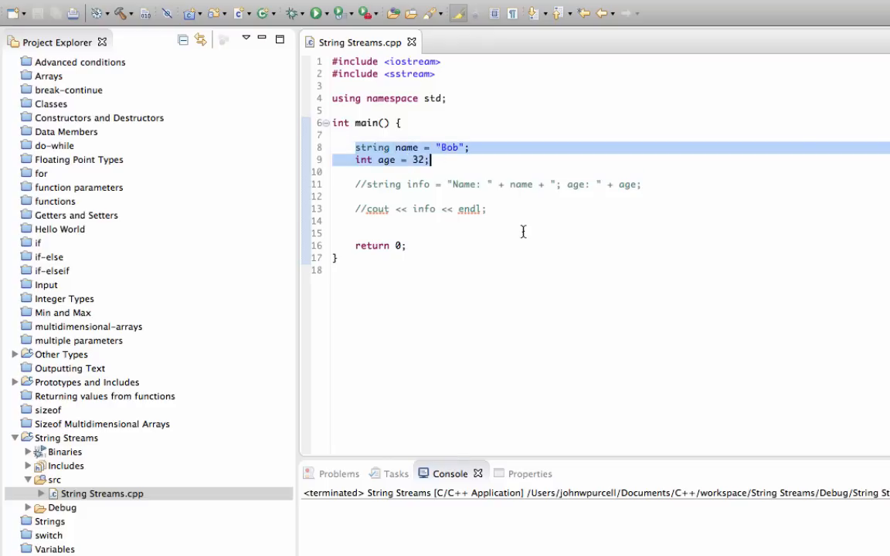
pyautogui.moveTo(462, 221)
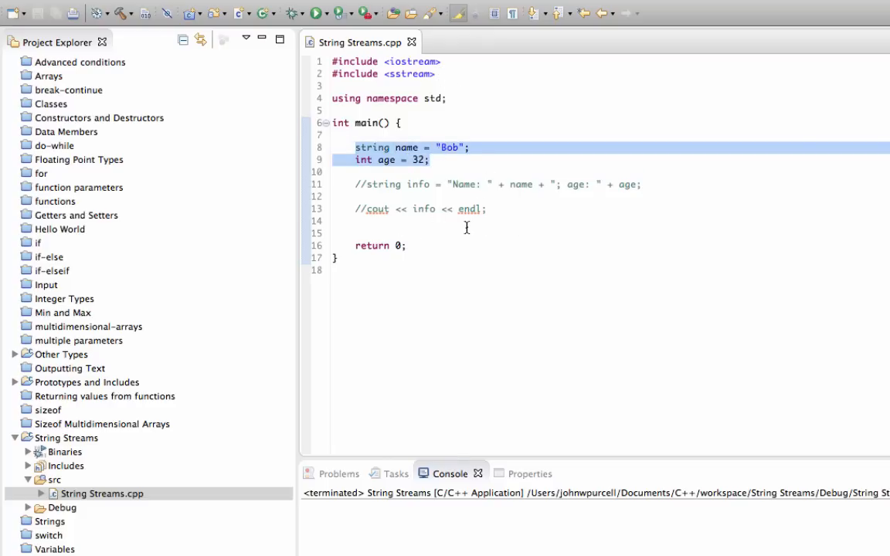
pyautogui.click(401, 74)
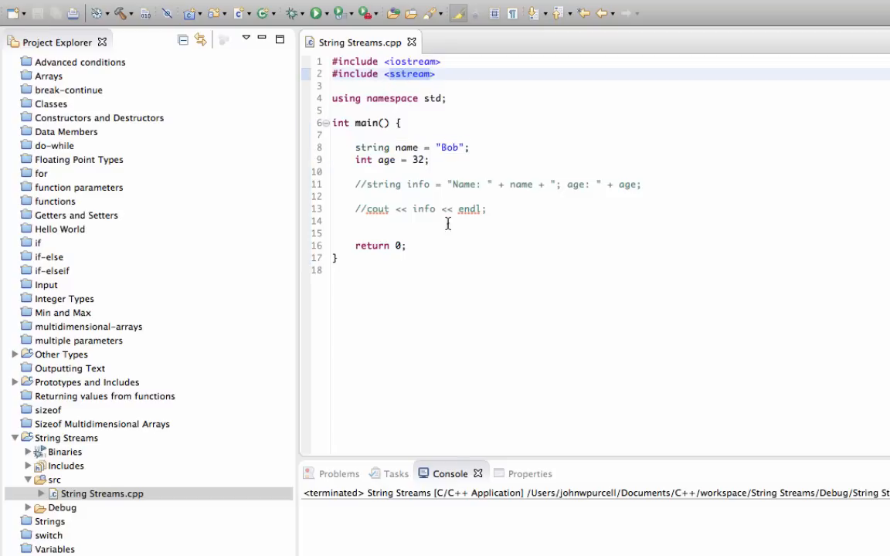
pyautogui.moveTo(408, 77)
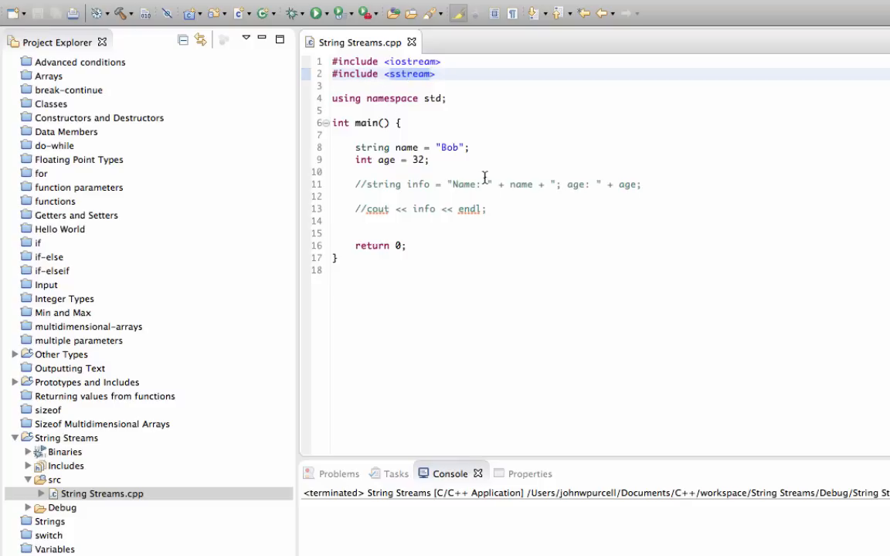
# Step: Declare stringstream ss below the age variable and rebuild with Build All
pyautogui.click(445, 159)
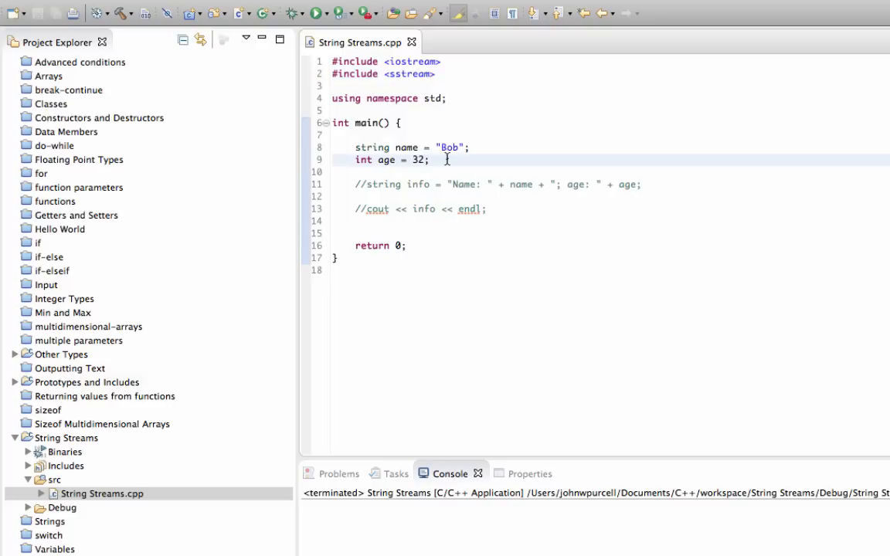
pyautogui.write('string')
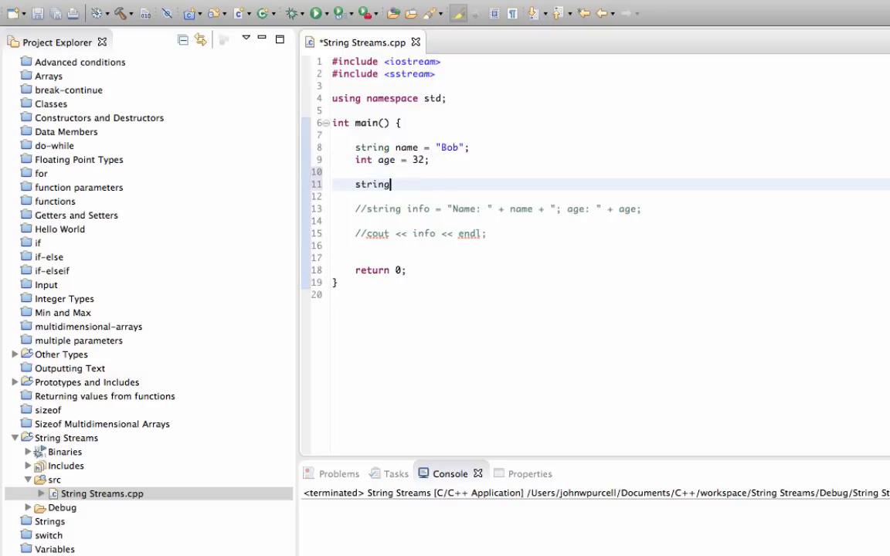
pyautogui.write('stream s')
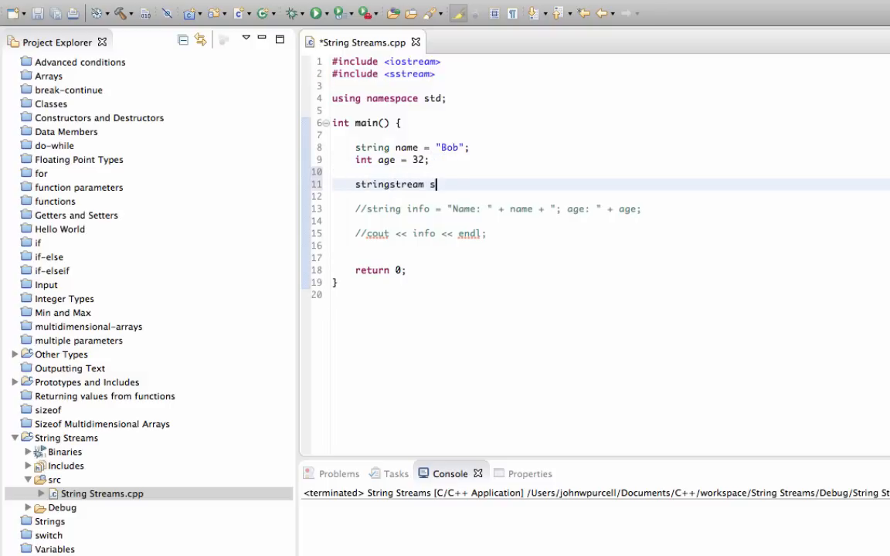
pyautogui.write('s;')
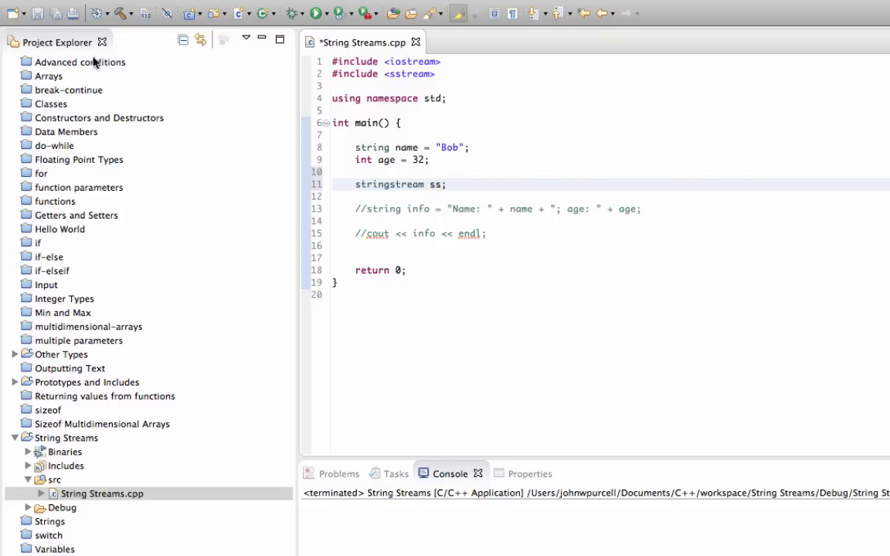
pyautogui.click(417, 9)
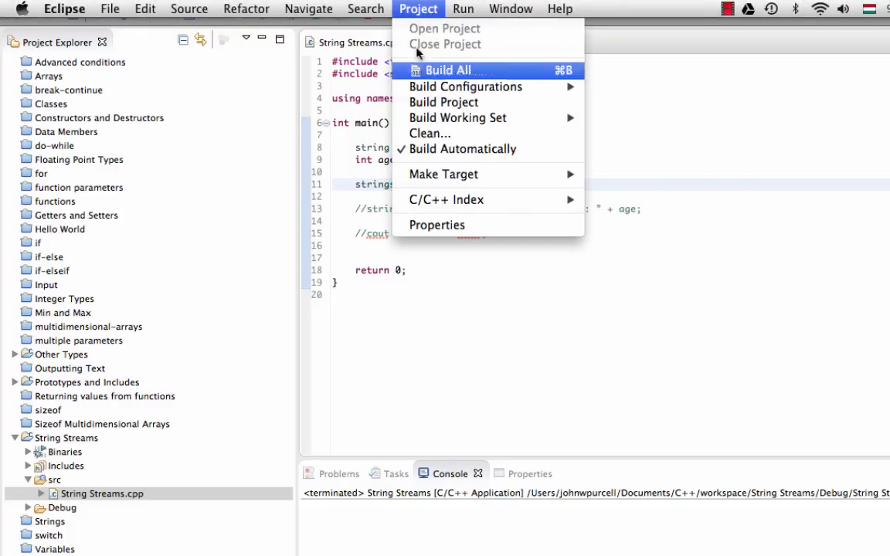
pyautogui.click(445, 70)
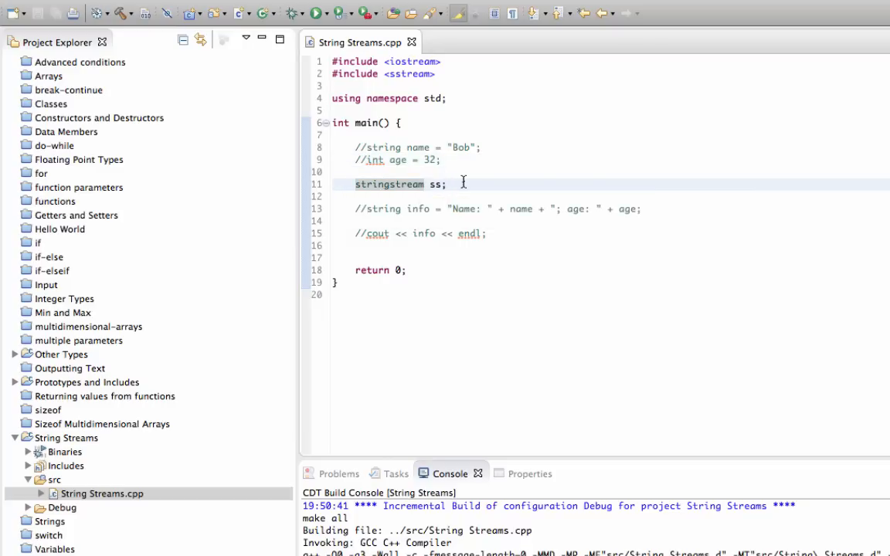
pyautogui.moveTo(501, 188)
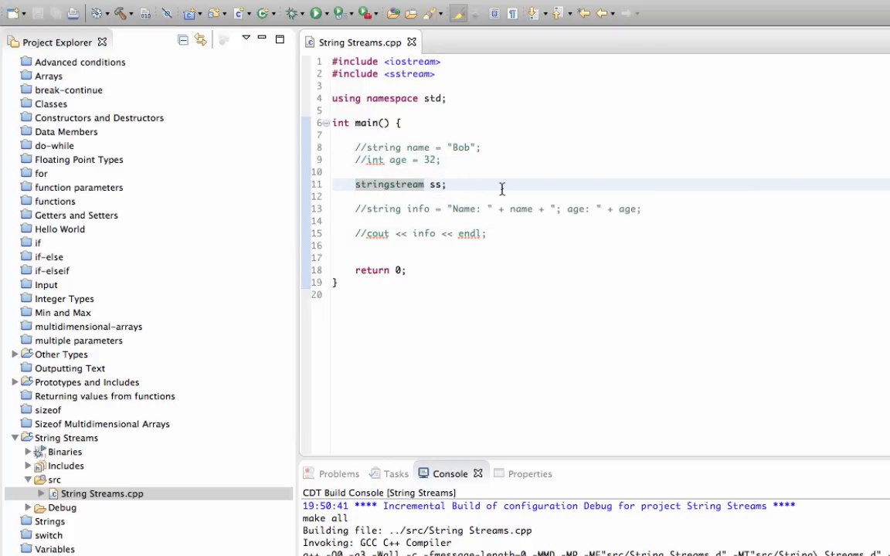
# Step: Move between the sstream include and the commented name declaration while explaining
pyautogui.click(448, 99)
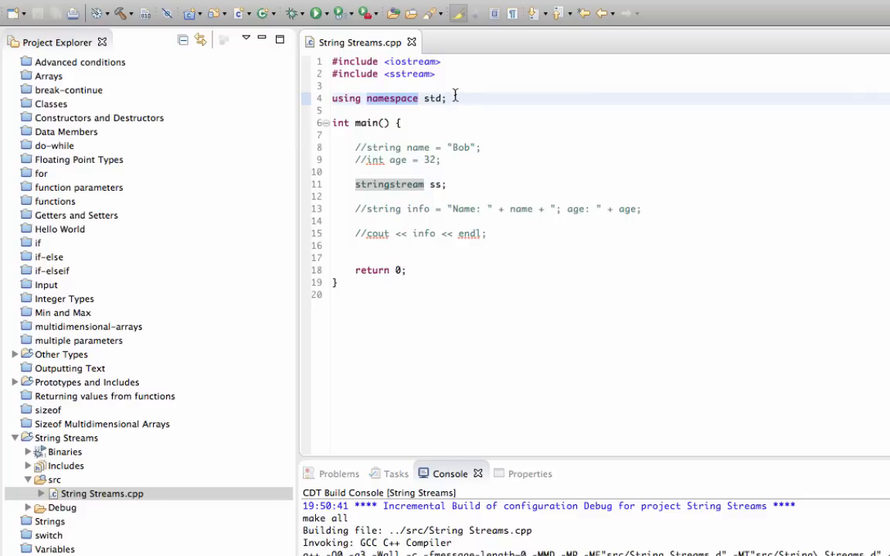
pyautogui.click(383, 75)
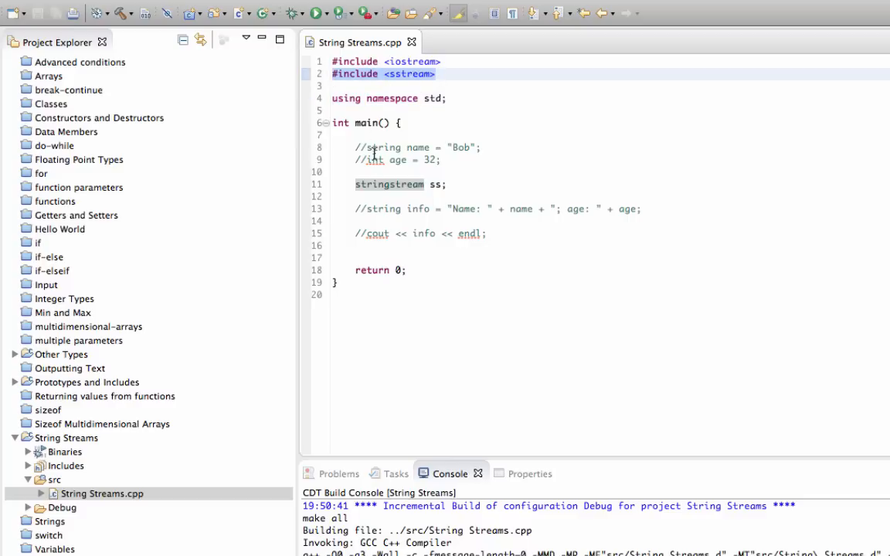
pyautogui.click(470, 186)
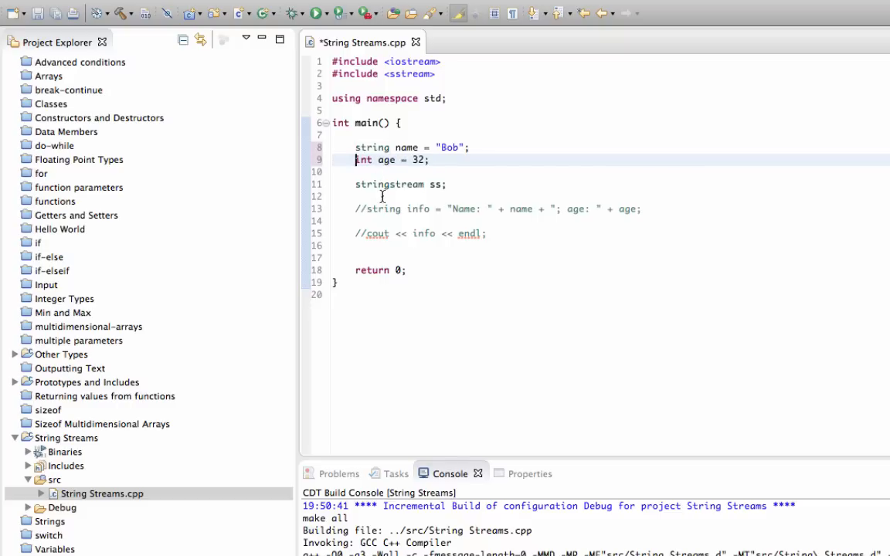
pyautogui.moveTo(359, 186)
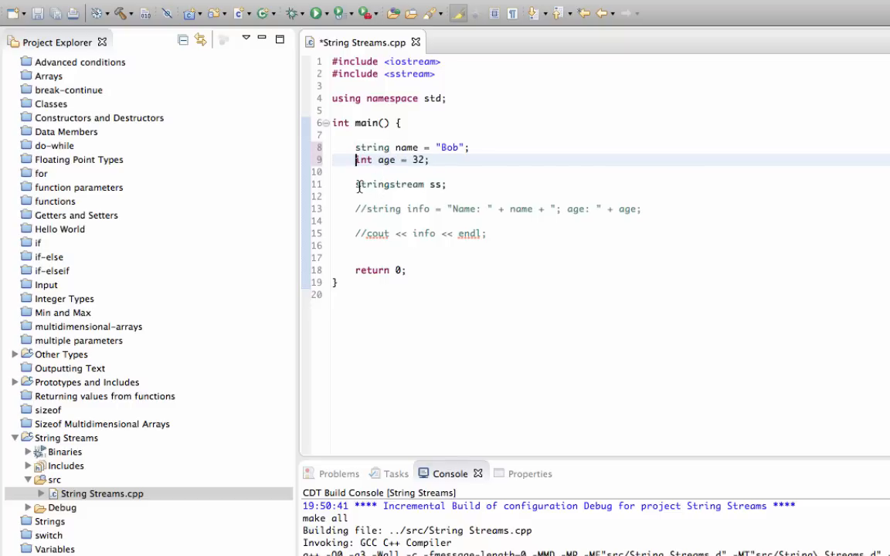
# Step: Place the caret at the commented info line
pyautogui.click(448, 183)
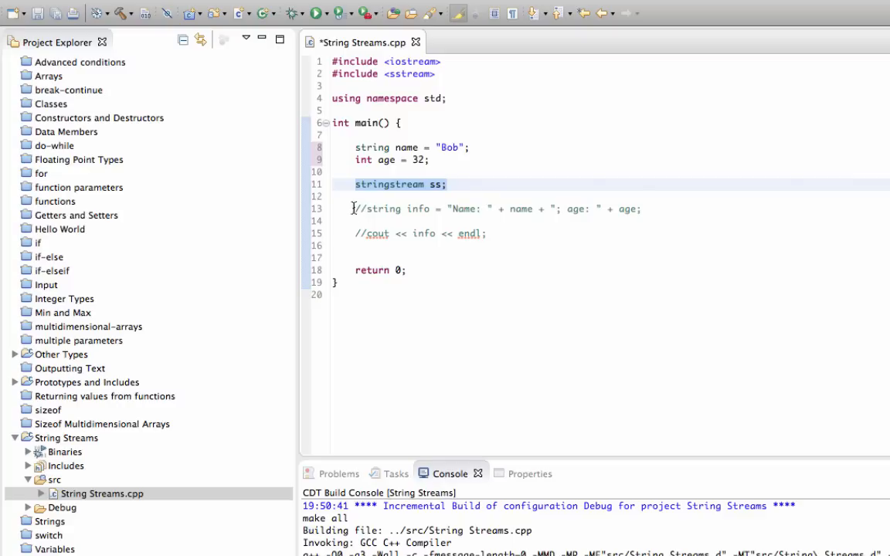
# Step: Replace the commented info line with ss << "; Age is: " << age;
pyautogui.press('Delete')
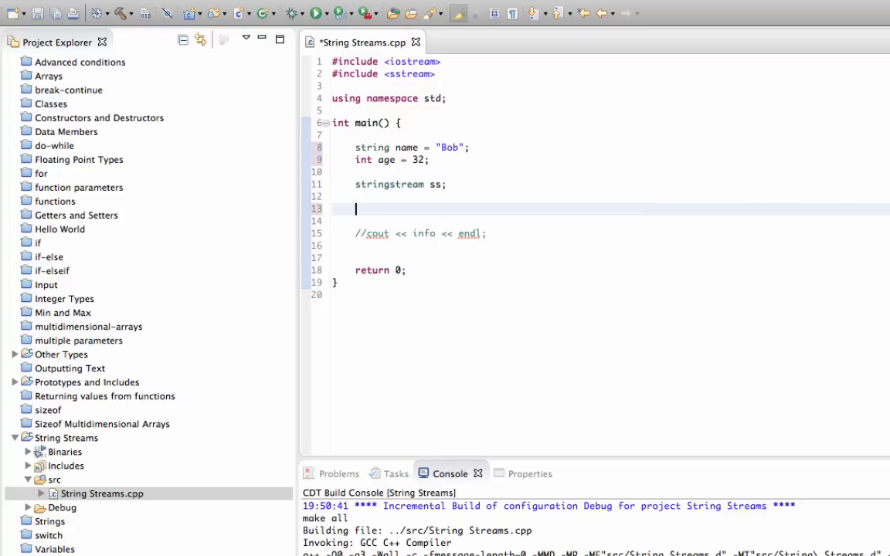
pyautogui.write('ss')
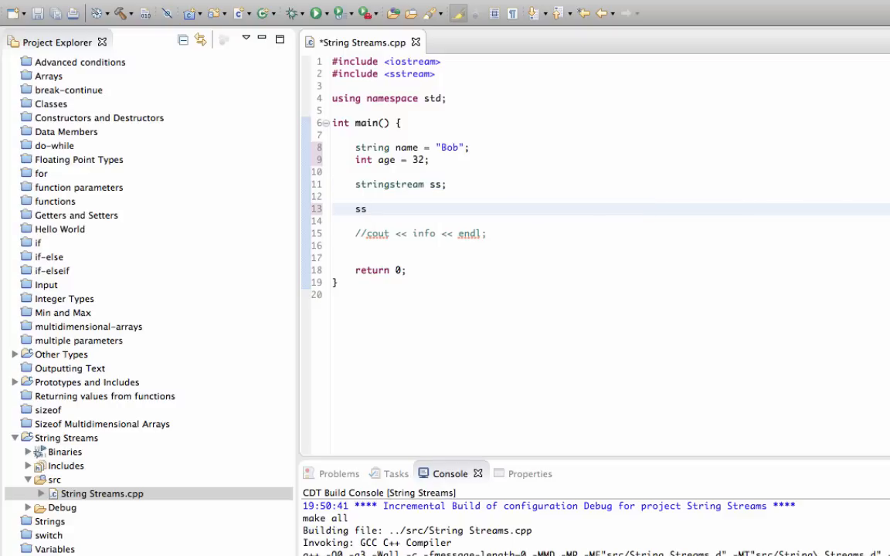
pyautogui.write('<<')
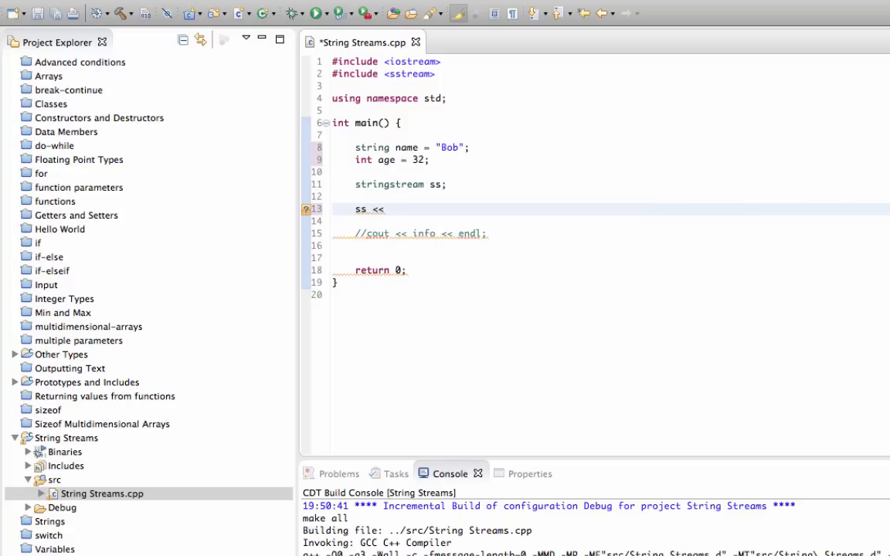
pyautogui.click(376, 233)
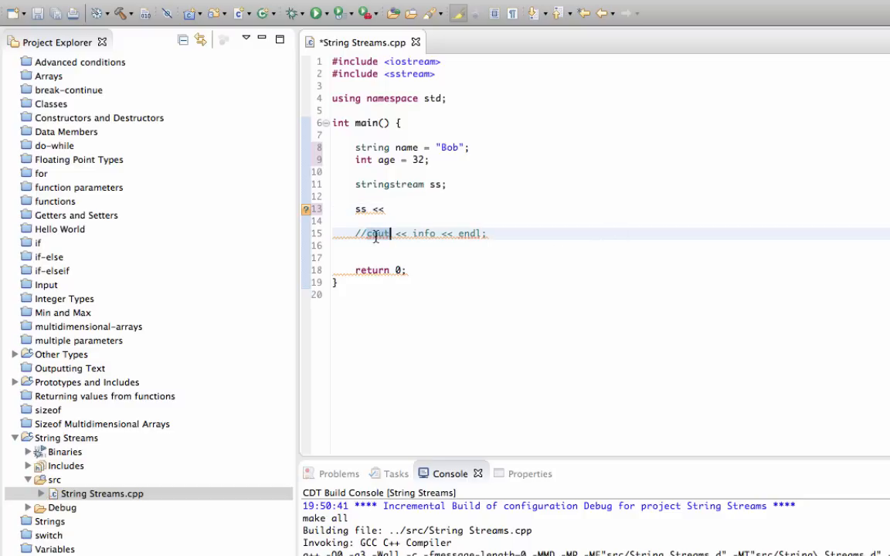
pyautogui.click(377, 234)
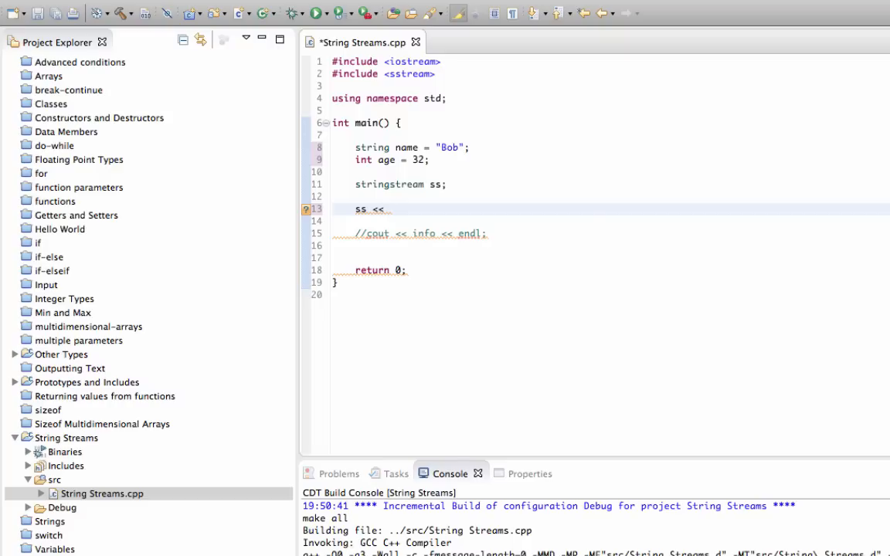
pyautogui.write('"Age"')
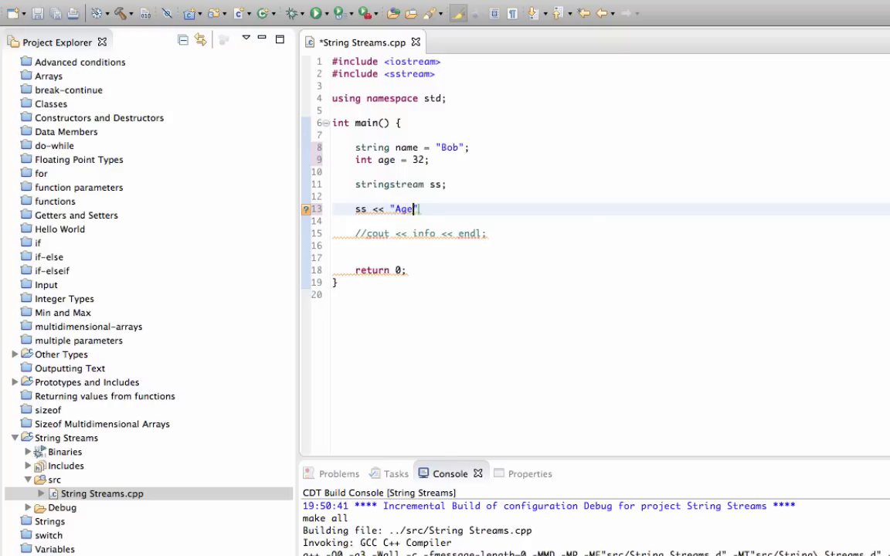
pyautogui.write('is:')
pyautogui.write('ss')
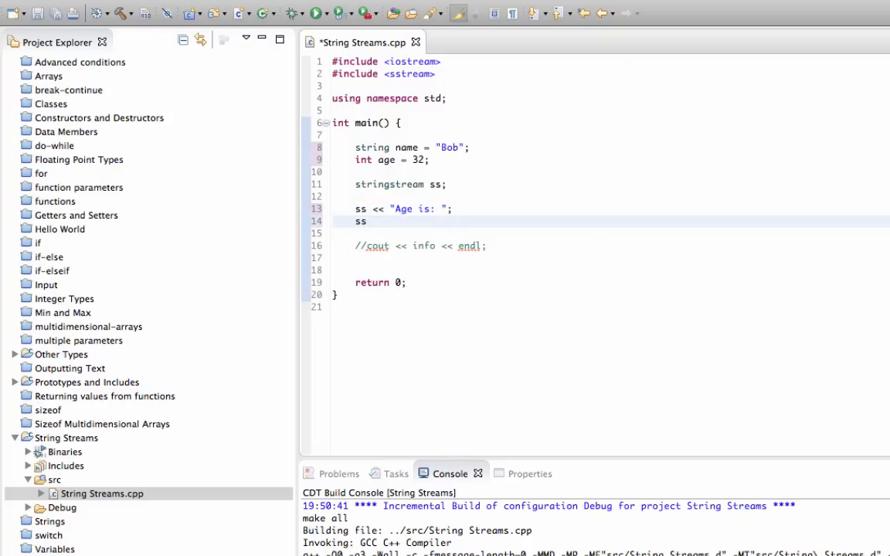
pyautogui.write('<<')
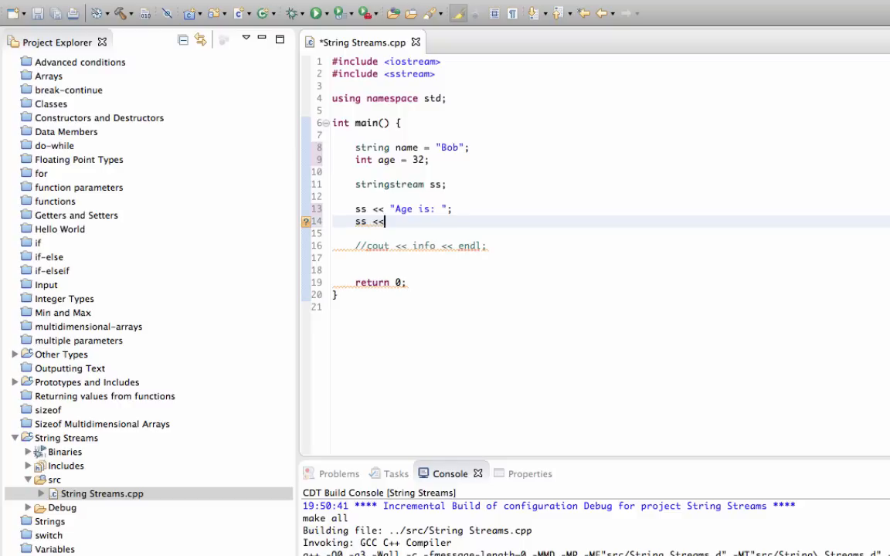
pyautogui.write('age')
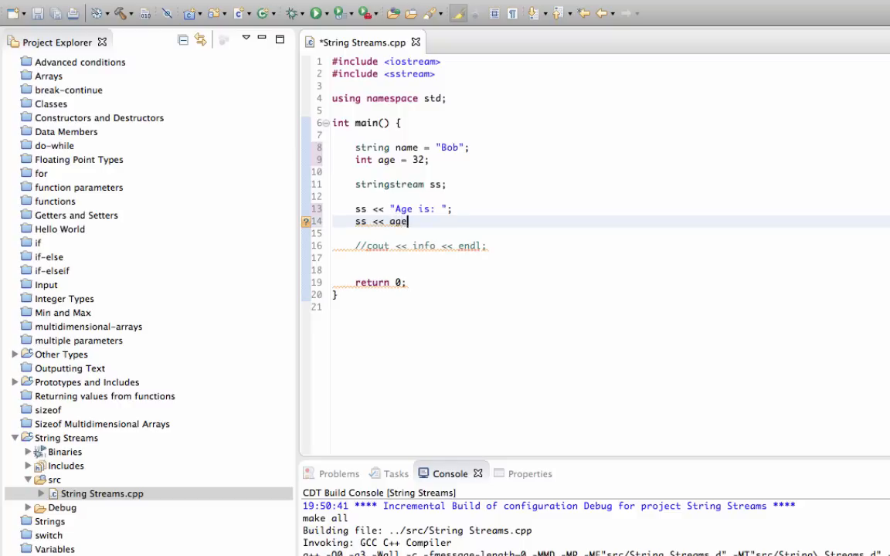
pyautogui.write(';')
pyautogui.write('ss')
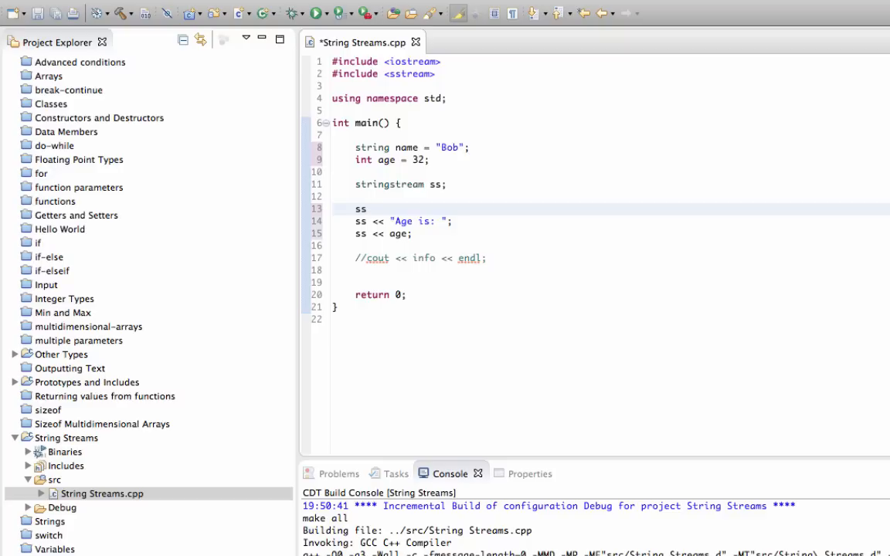
# Step: Insert ss << "Name is: " and, on a new line, ss << name
pyautogui.write('<< ""')
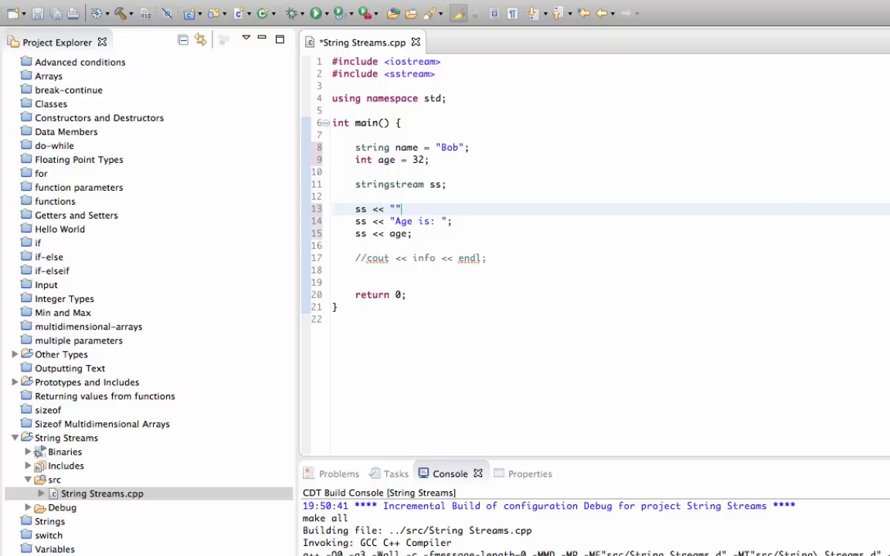
pyautogui.write('Name is:')
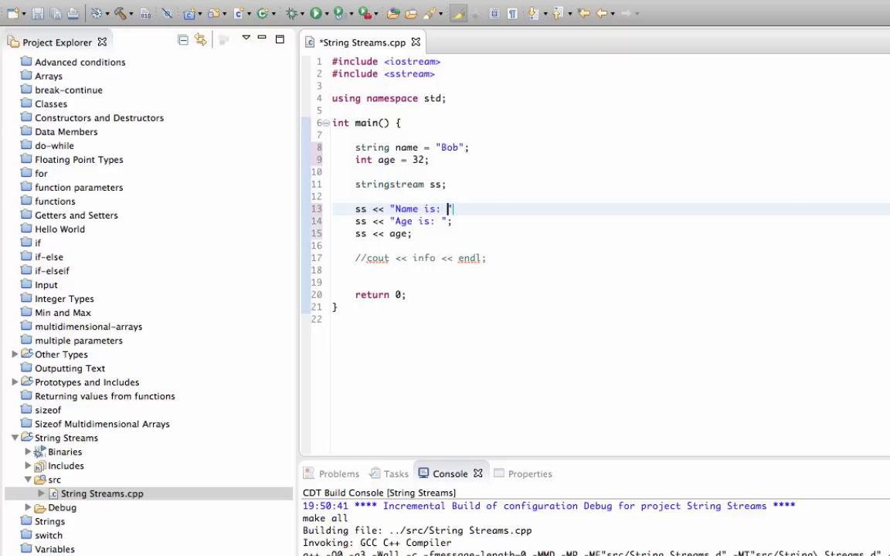
pyautogui.press('Return')
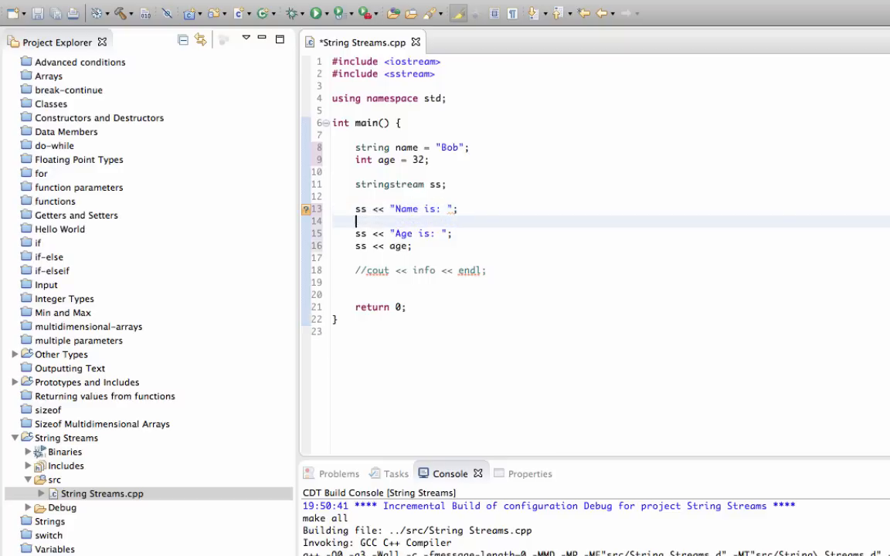
pyautogui.write('ss <<')
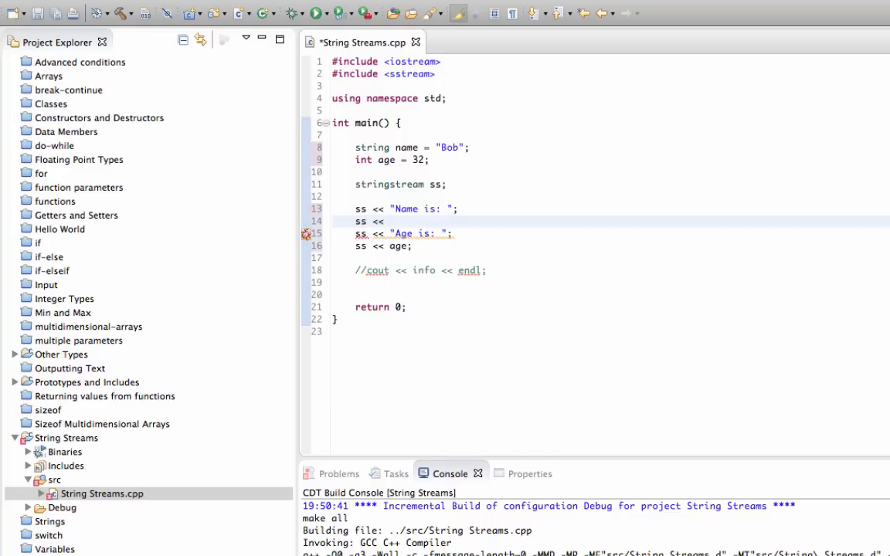
pyautogui.write('name;')
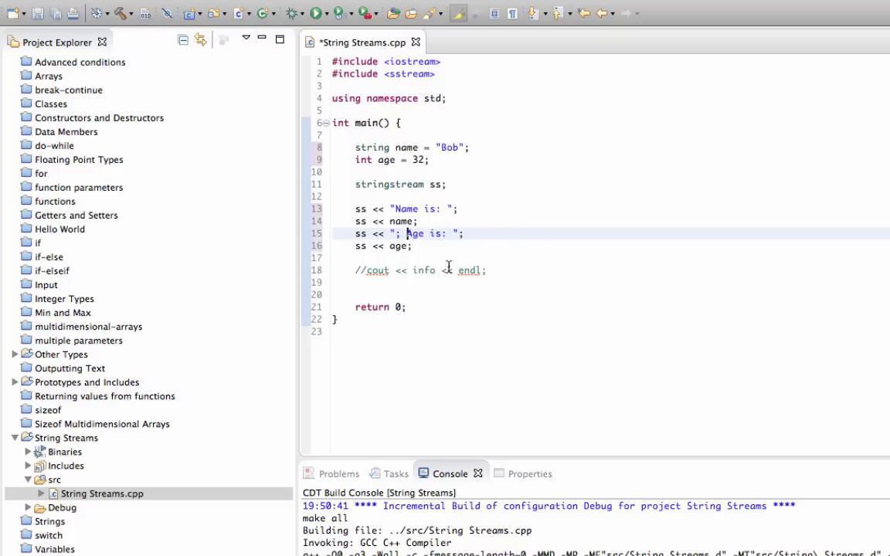
# Step: Activate the cout line to print ss.str() with endl and save the file
pyautogui.press('ctrl+s')
pyautogui.write('ss')
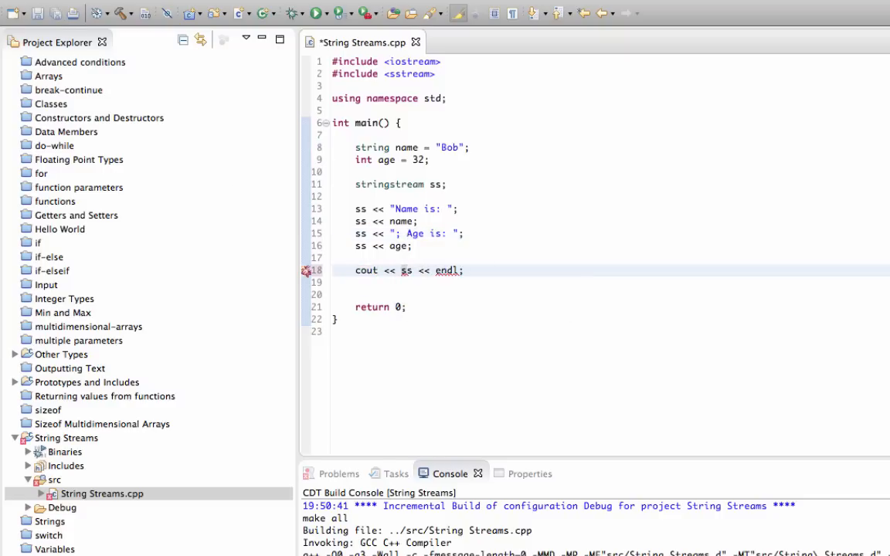
pyautogui.write('.str(')
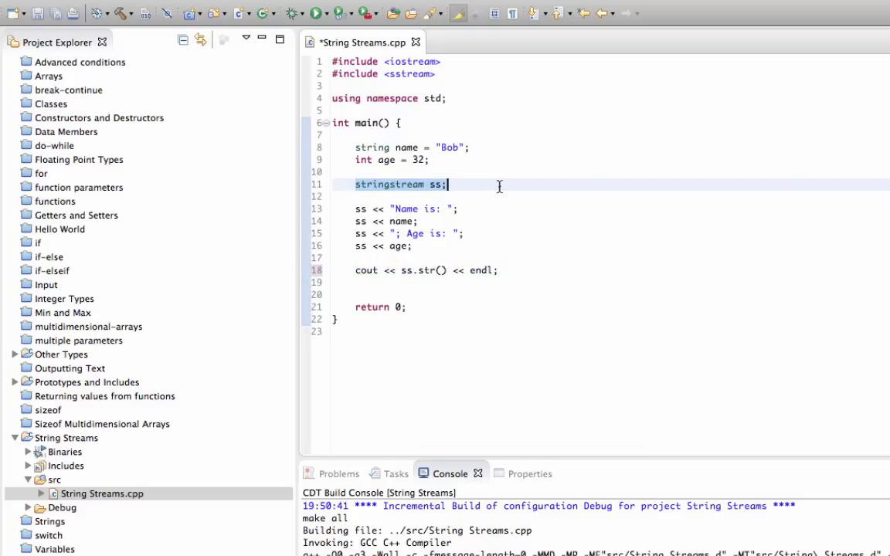
pyautogui.click(438, 270)
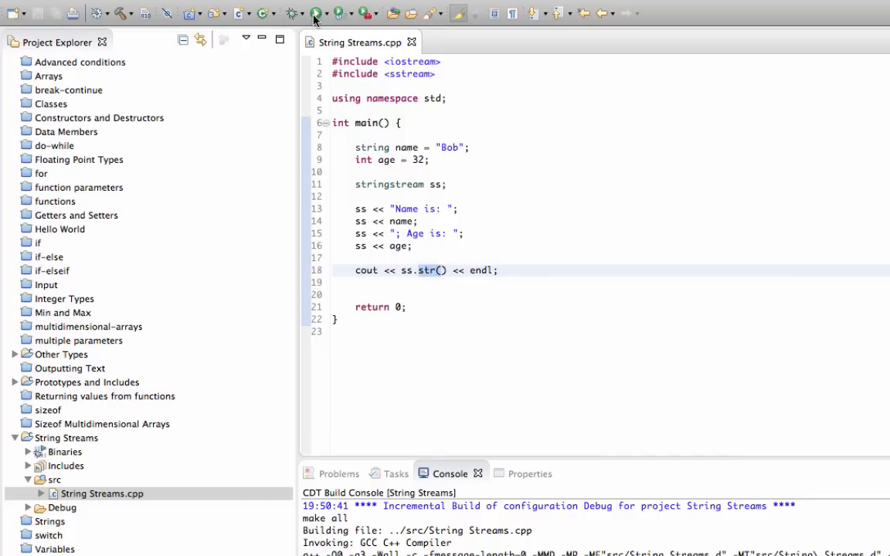
# Step: Run String Streams so the console prints 'Name is: Bob; Age is: 32'
pyautogui.click(315, 12)
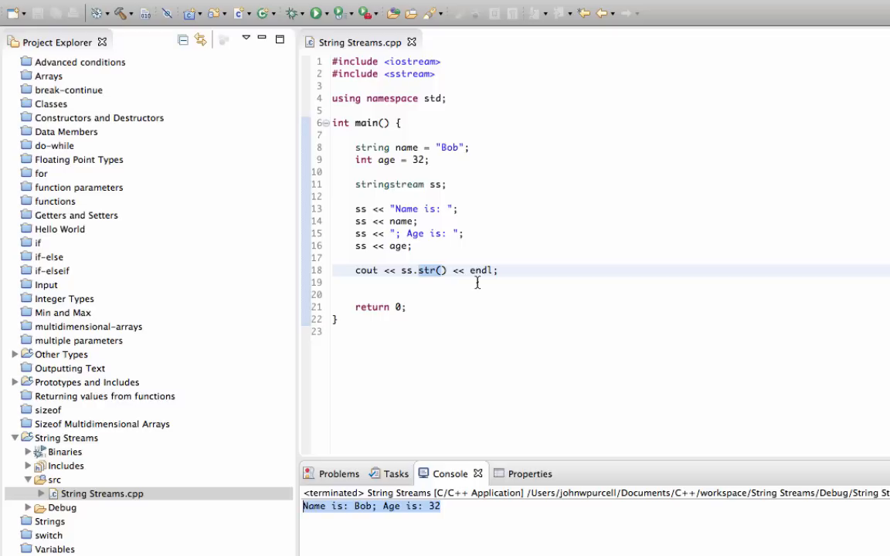
pyautogui.moveTo(395, 246)
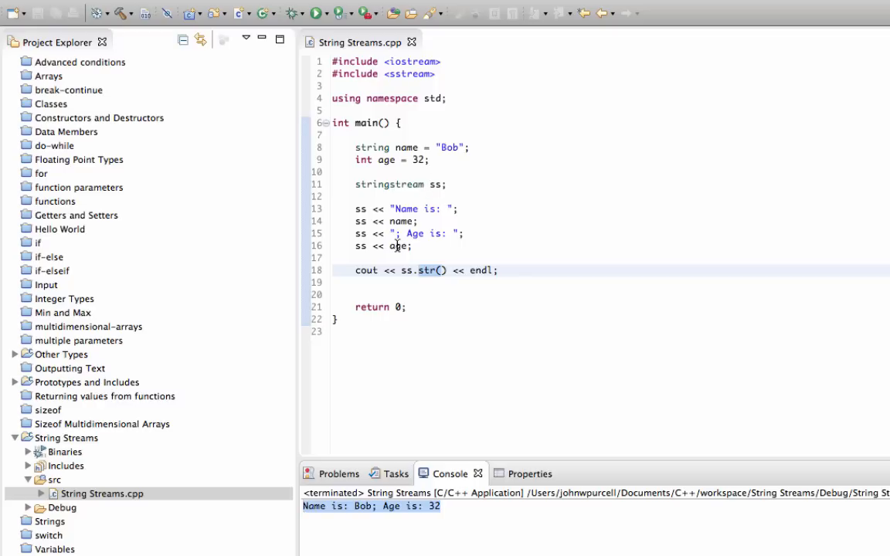
pyautogui.moveTo(404, 270)
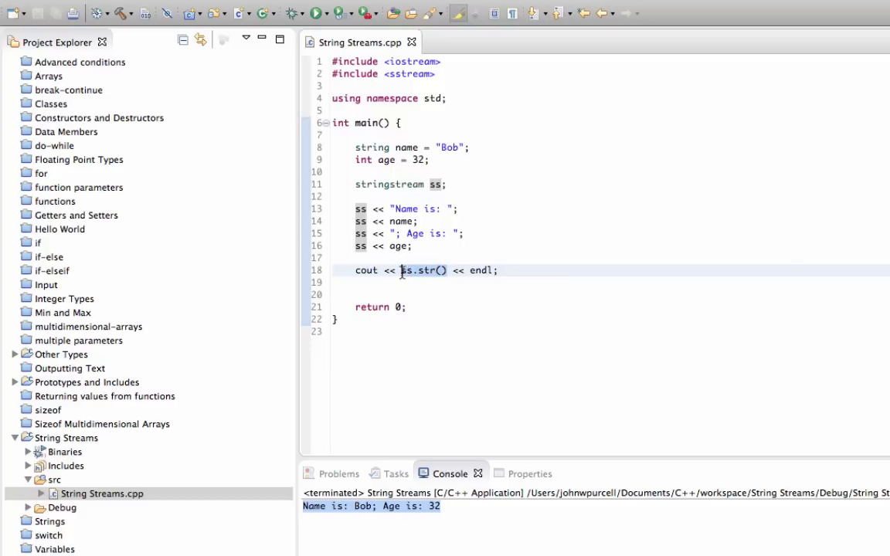
# Step: Add string info = ss.str(); and make the cout line print info
pyautogui.write('st')
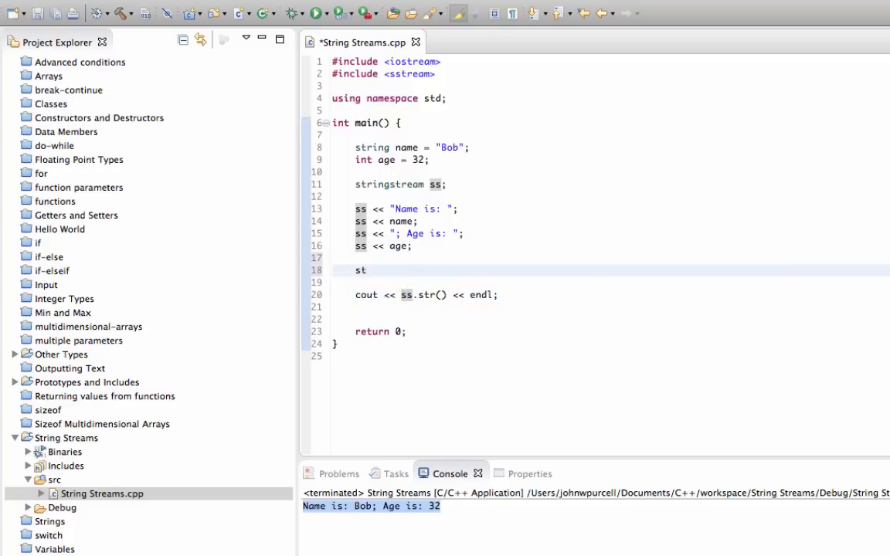
pyautogui.write('ring info =')
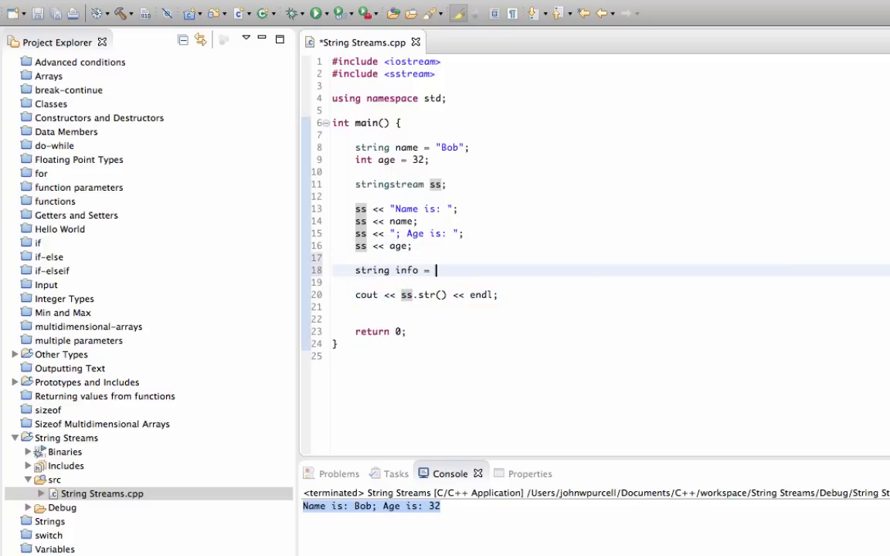
pyautogui.write('ss.str();')
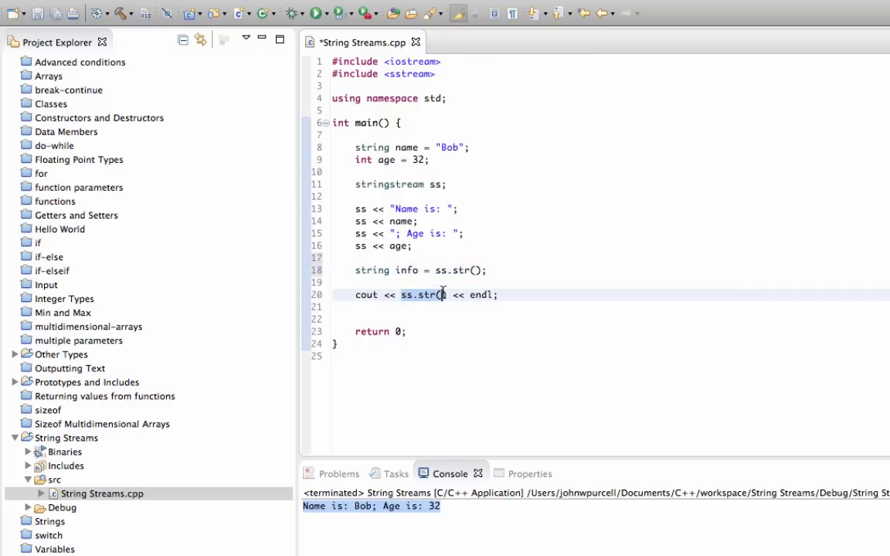
pyautogui.write('info')
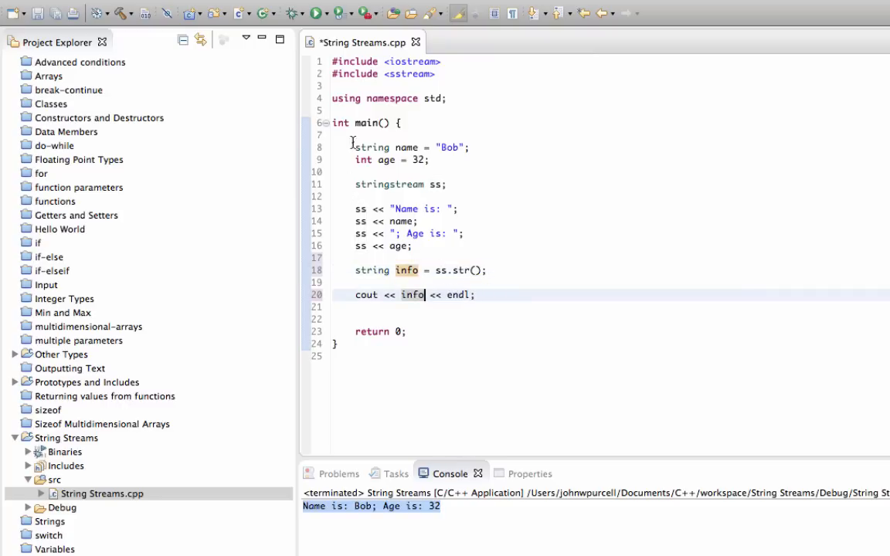
pyautogui.moveTo(355, 208); pyautogui.dragTo(414, 246)
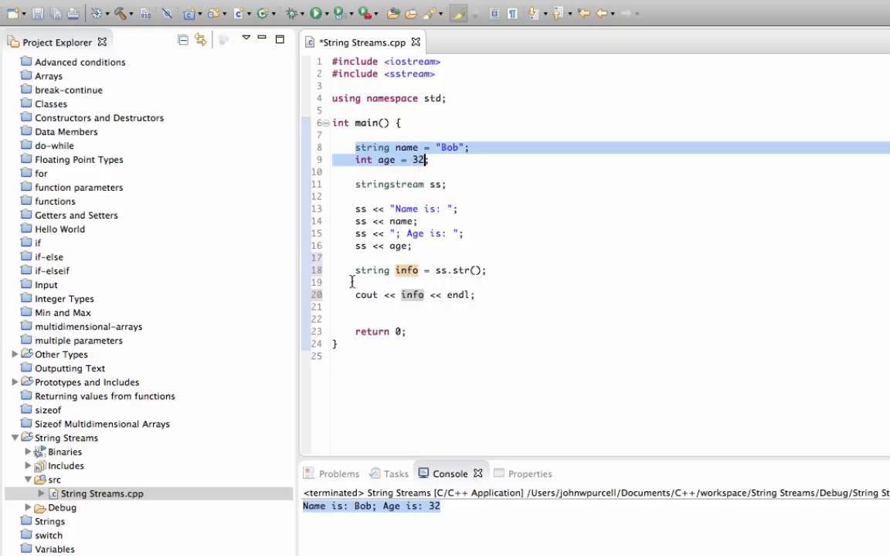
# Step: Save String Streams.cpp and review the info assignment and print lines
pyautogui.click(401, 269)
pyautogui.write(';')
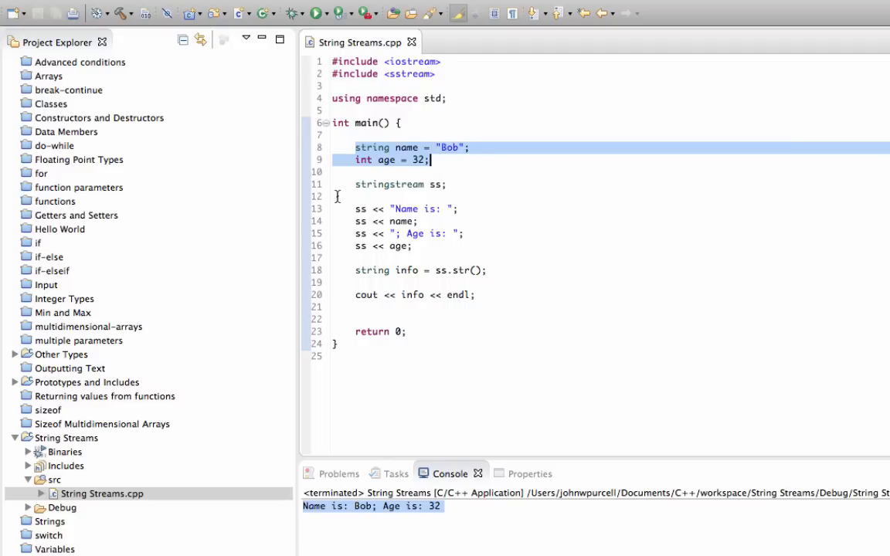
pyautogui.moveTo(356, 184); pyautogui.dragTo(414, 246)
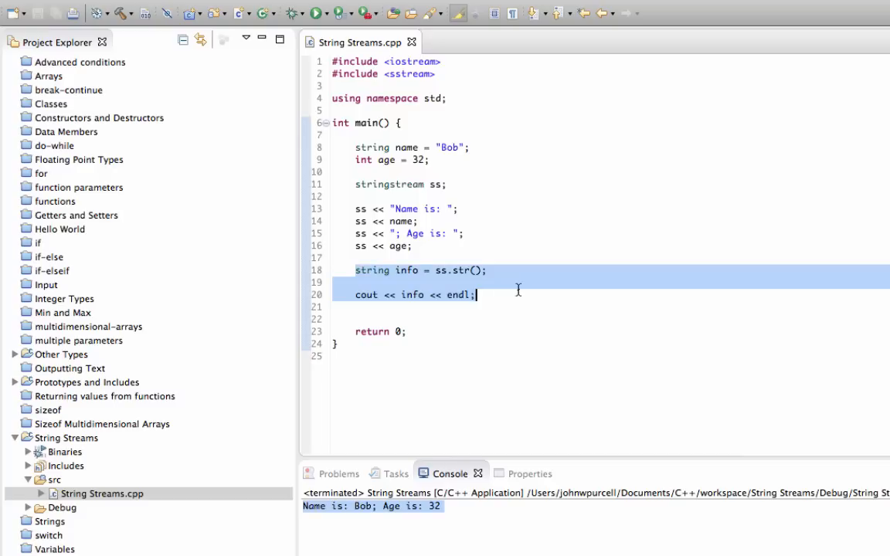
pyautogui.click(533, 295)
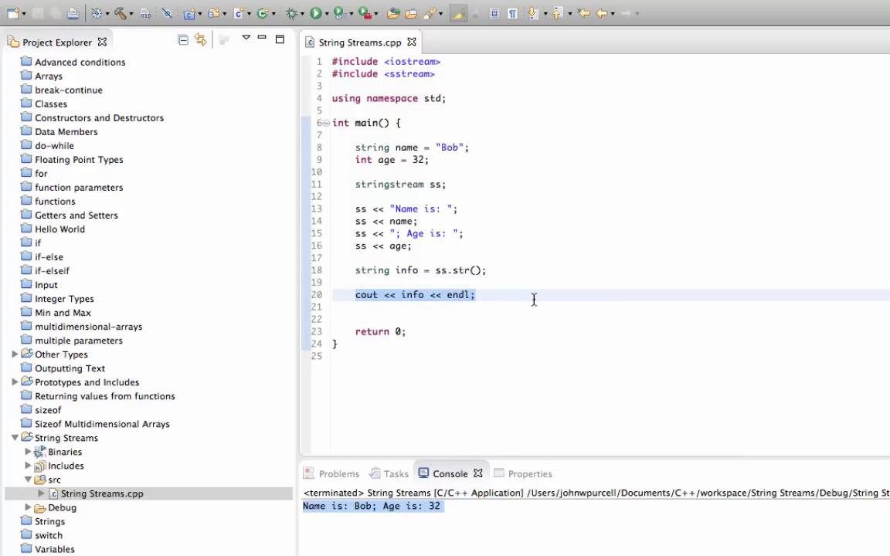
pyautogui.click(476, 295)
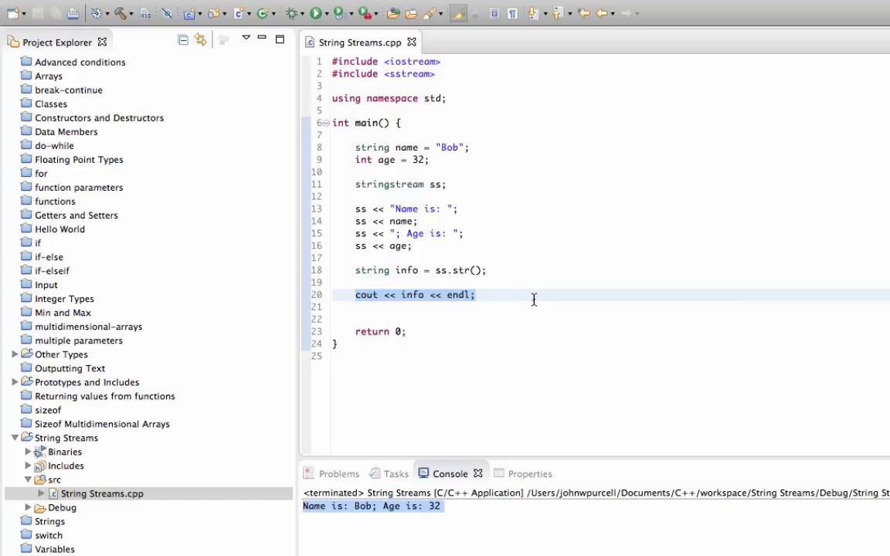
pyautogui.click(386, 316)
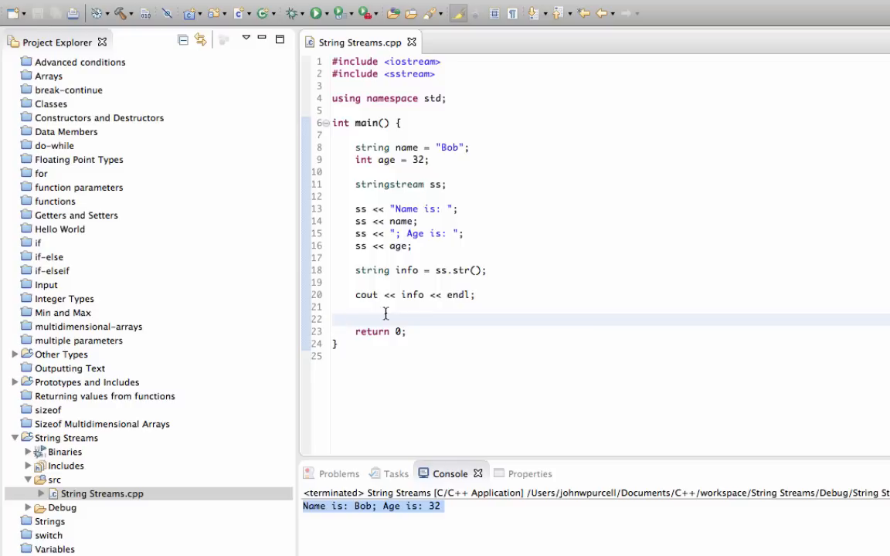